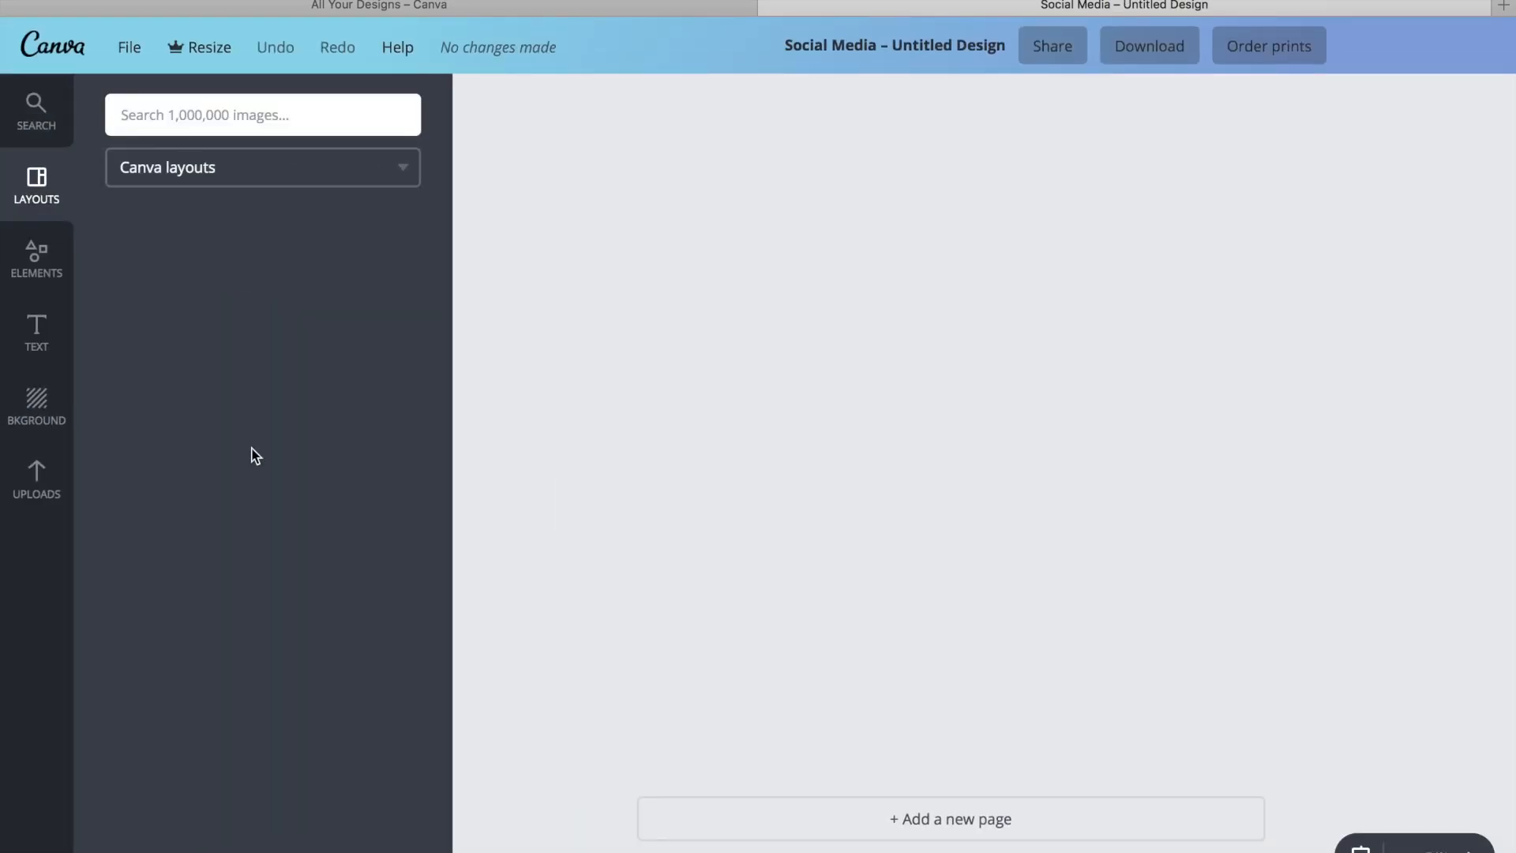
Step: Add a page-filling circle from Elements > Shapes and colour it black
left_click(36, 259)
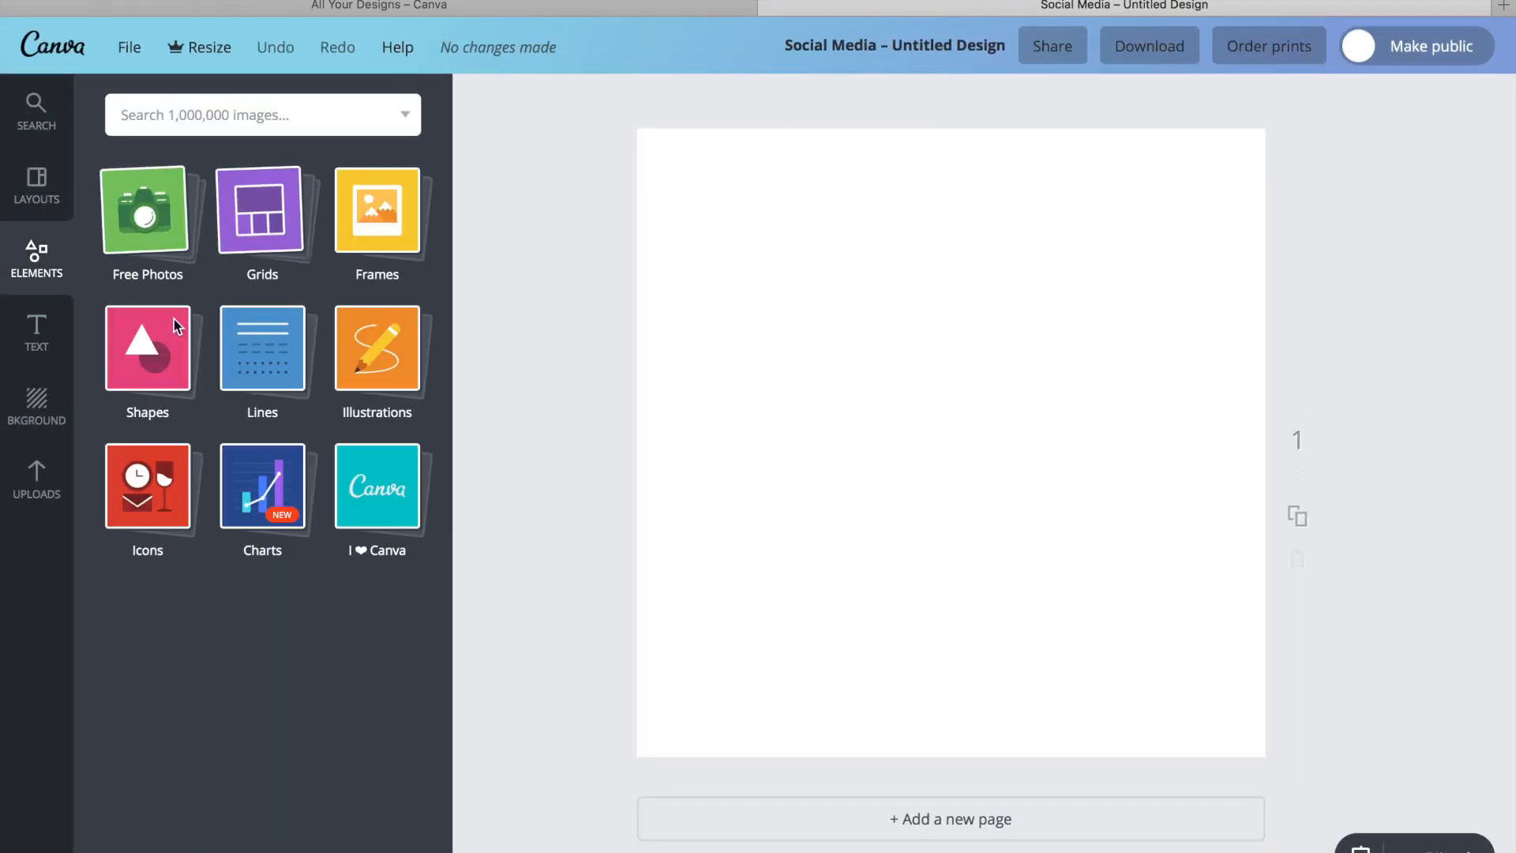
left_click(147, 349)
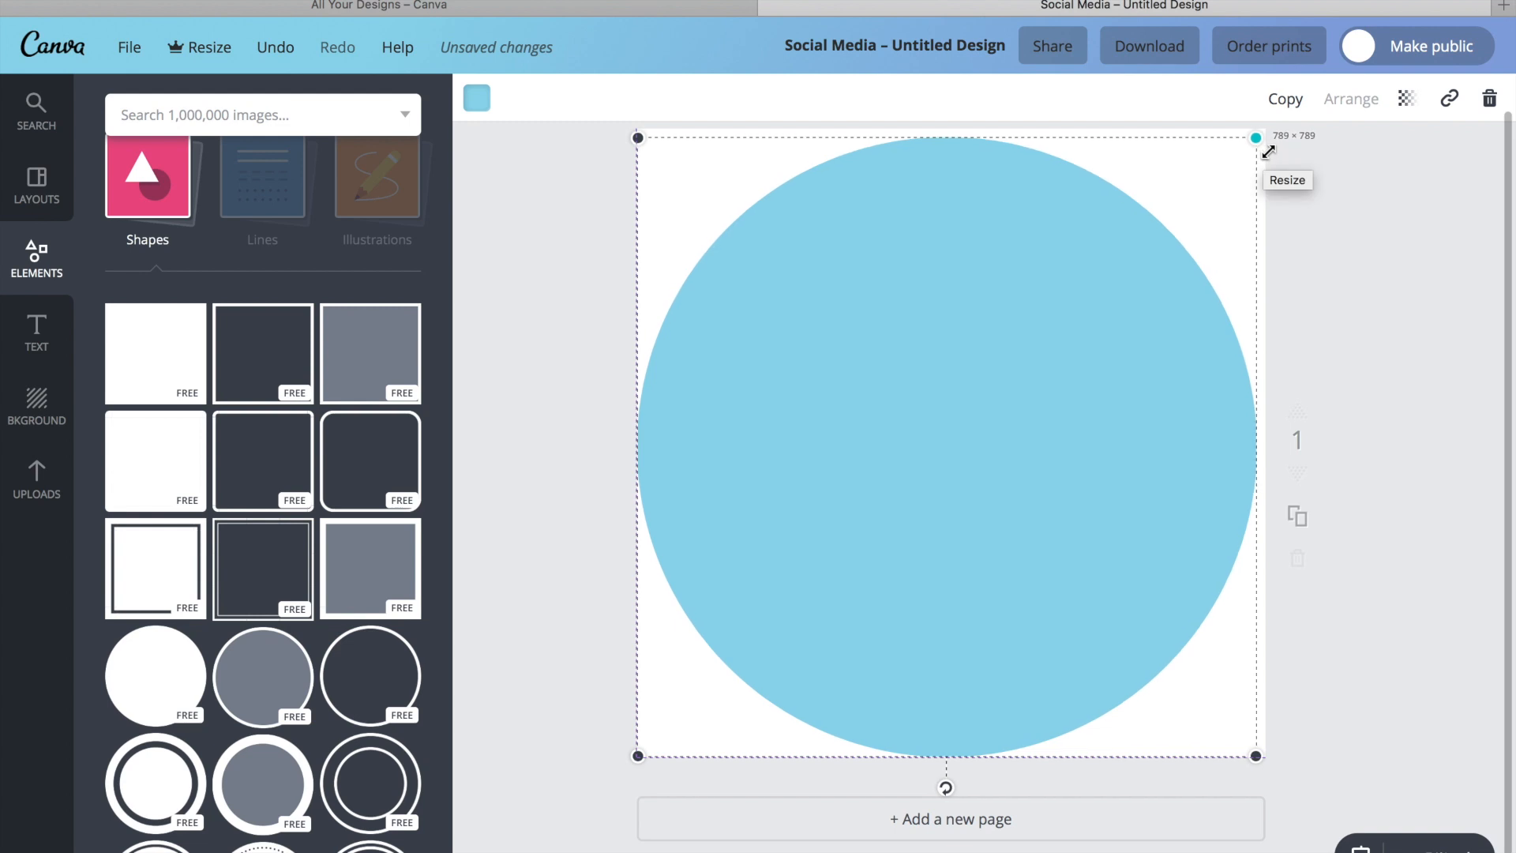
left_click(475, 98)
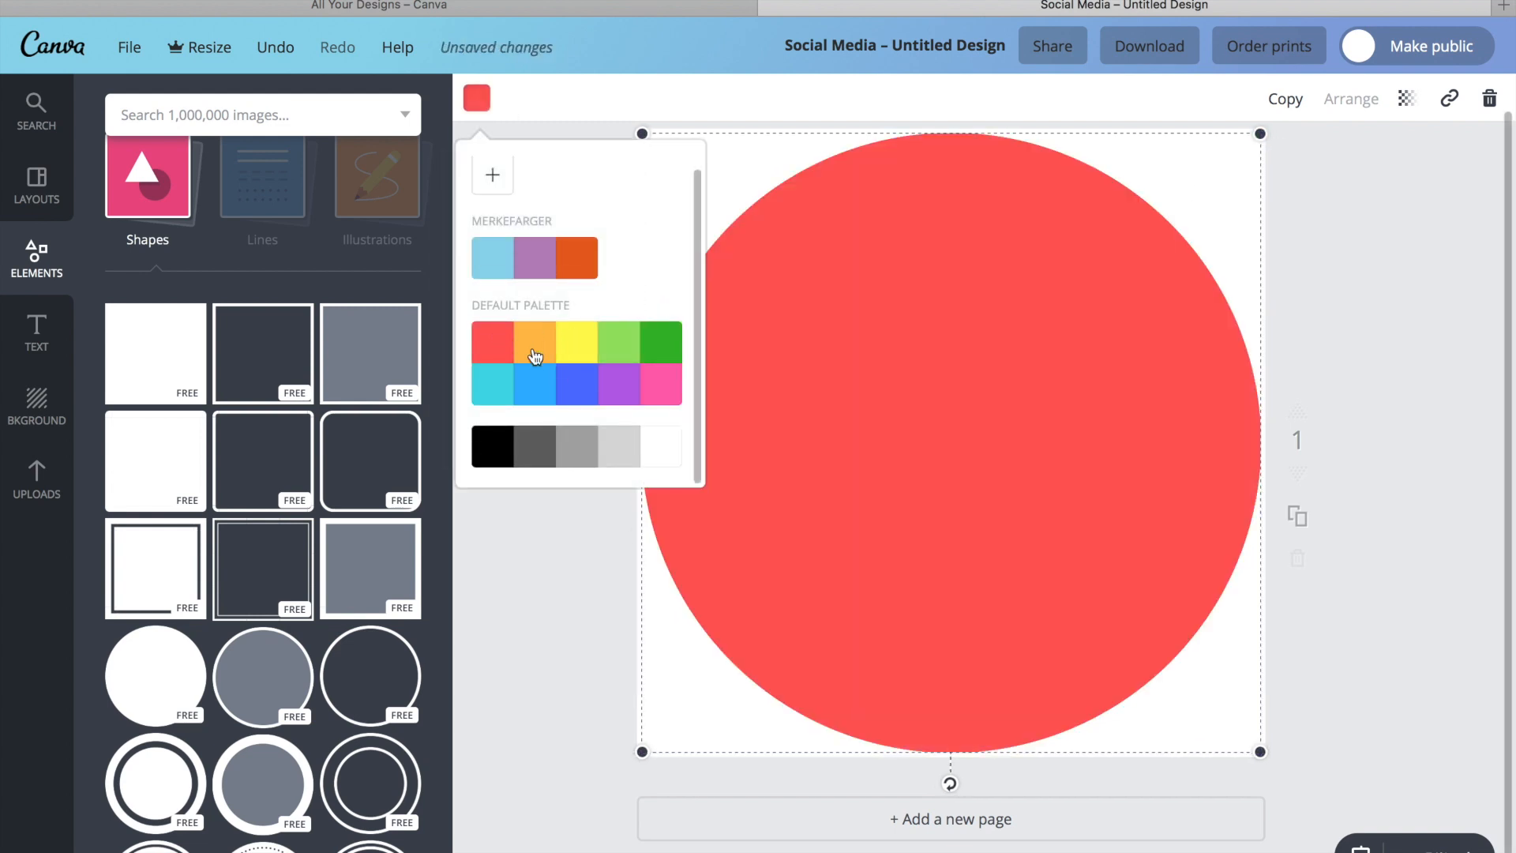
left_click(492, 445)
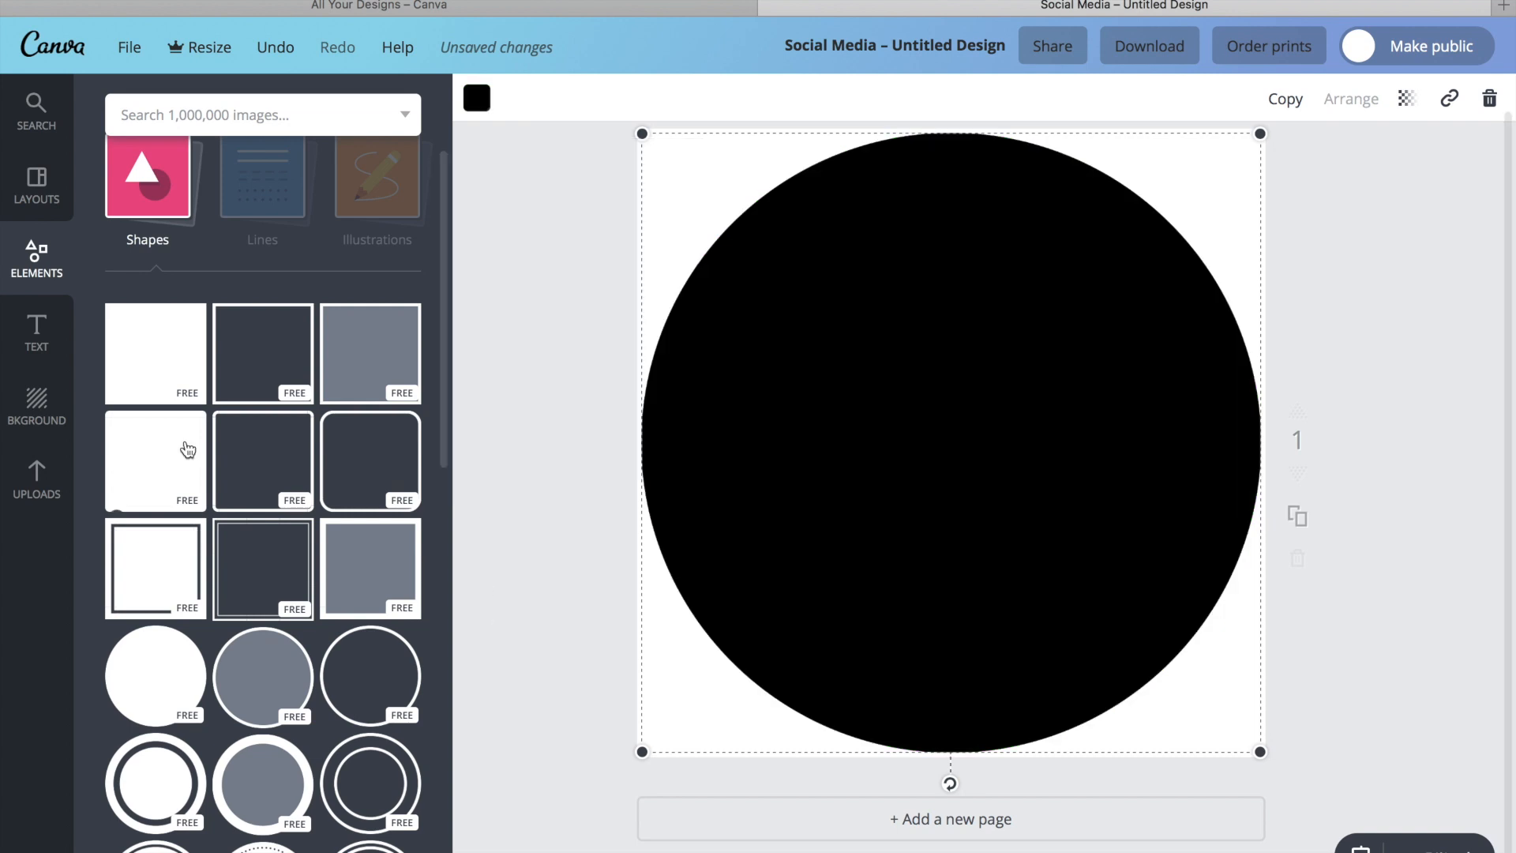
scroll("down", 3)
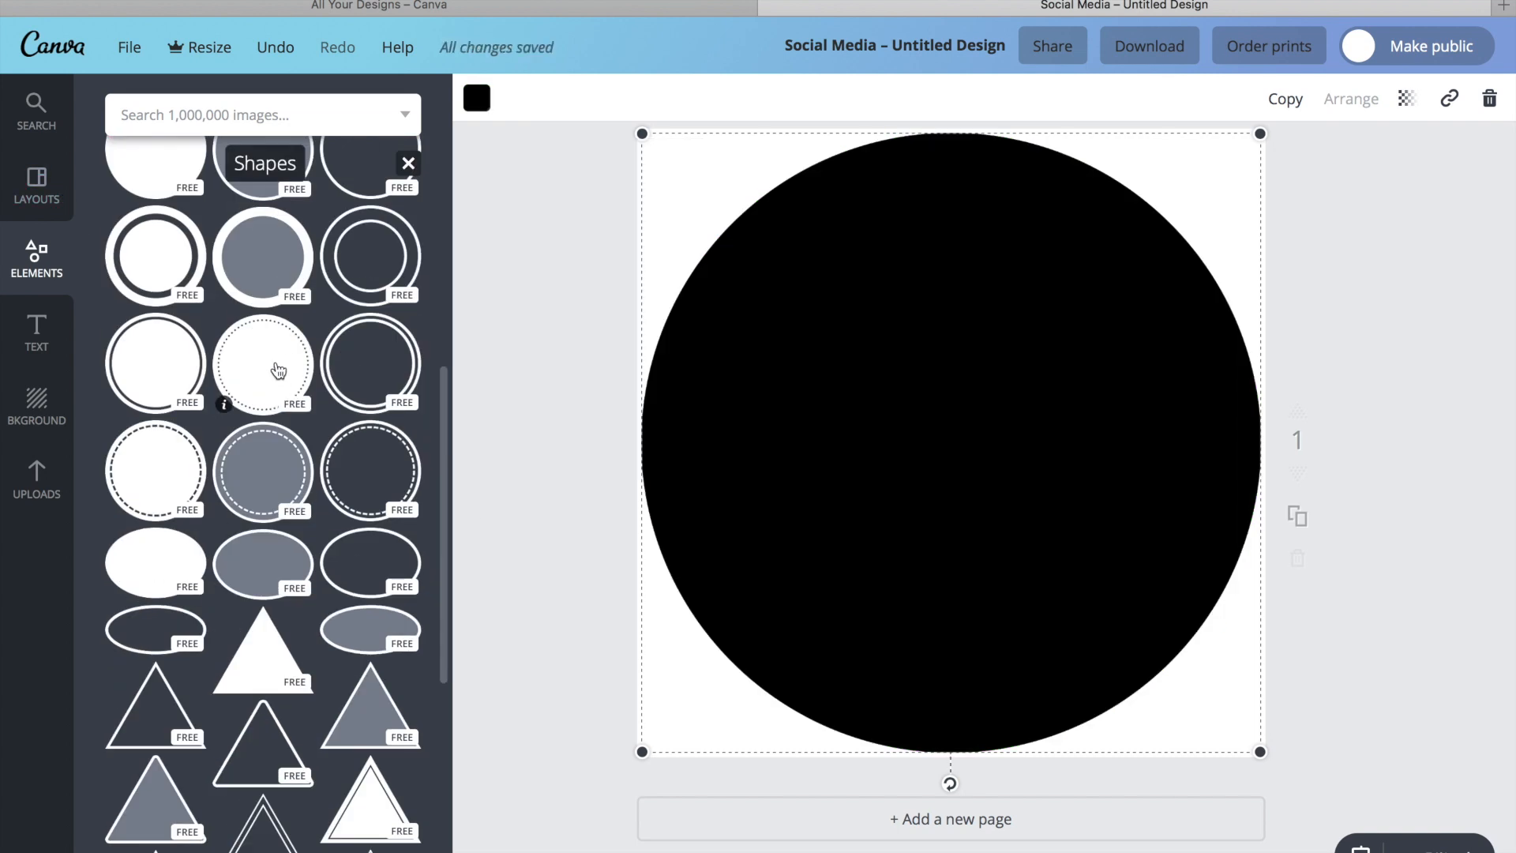
left_click(262, 366)
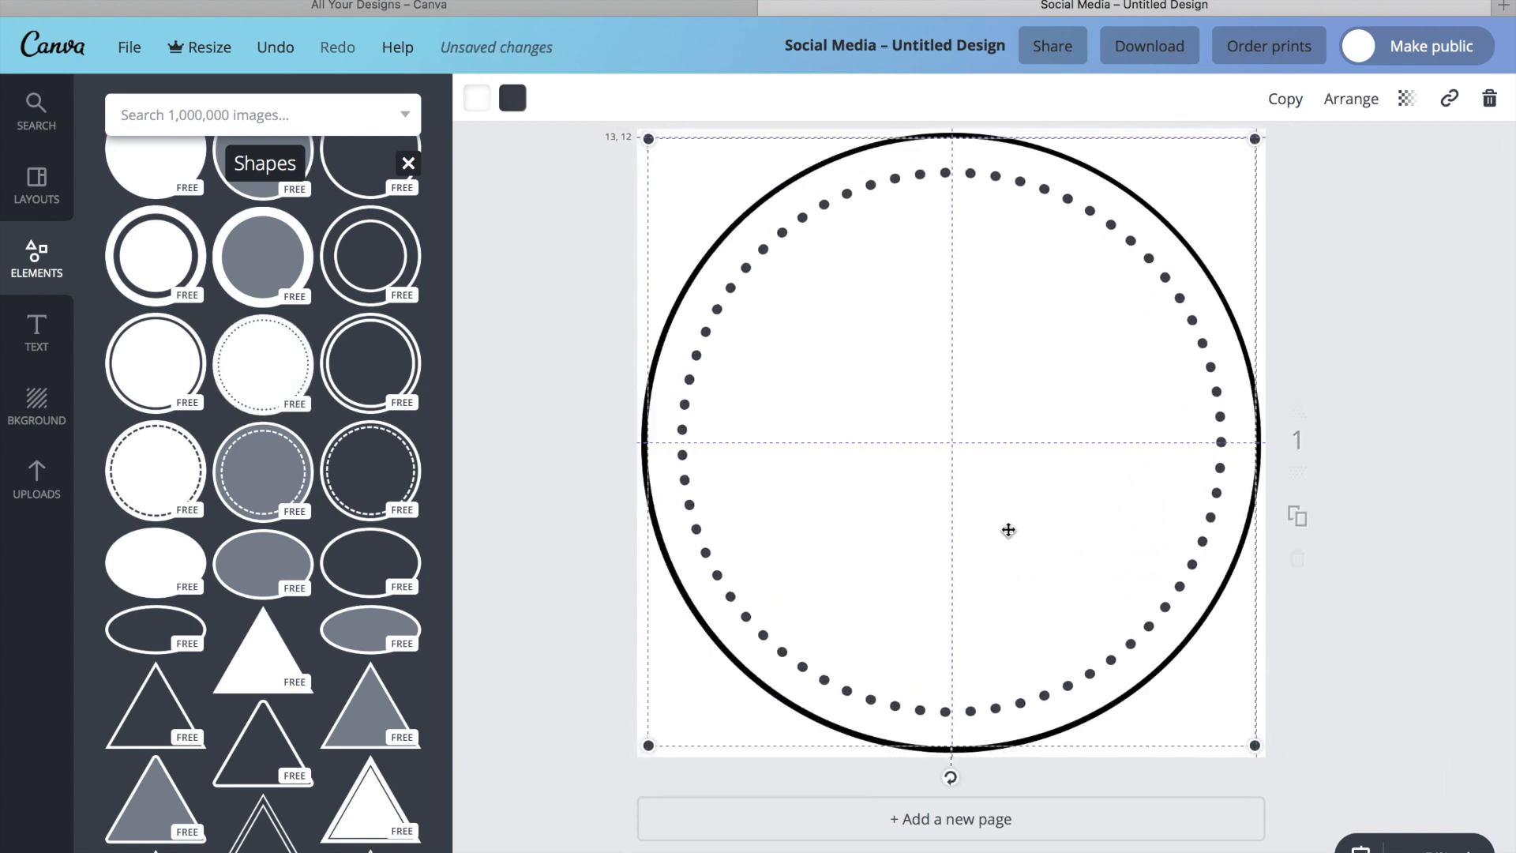
left_click(512, 98)
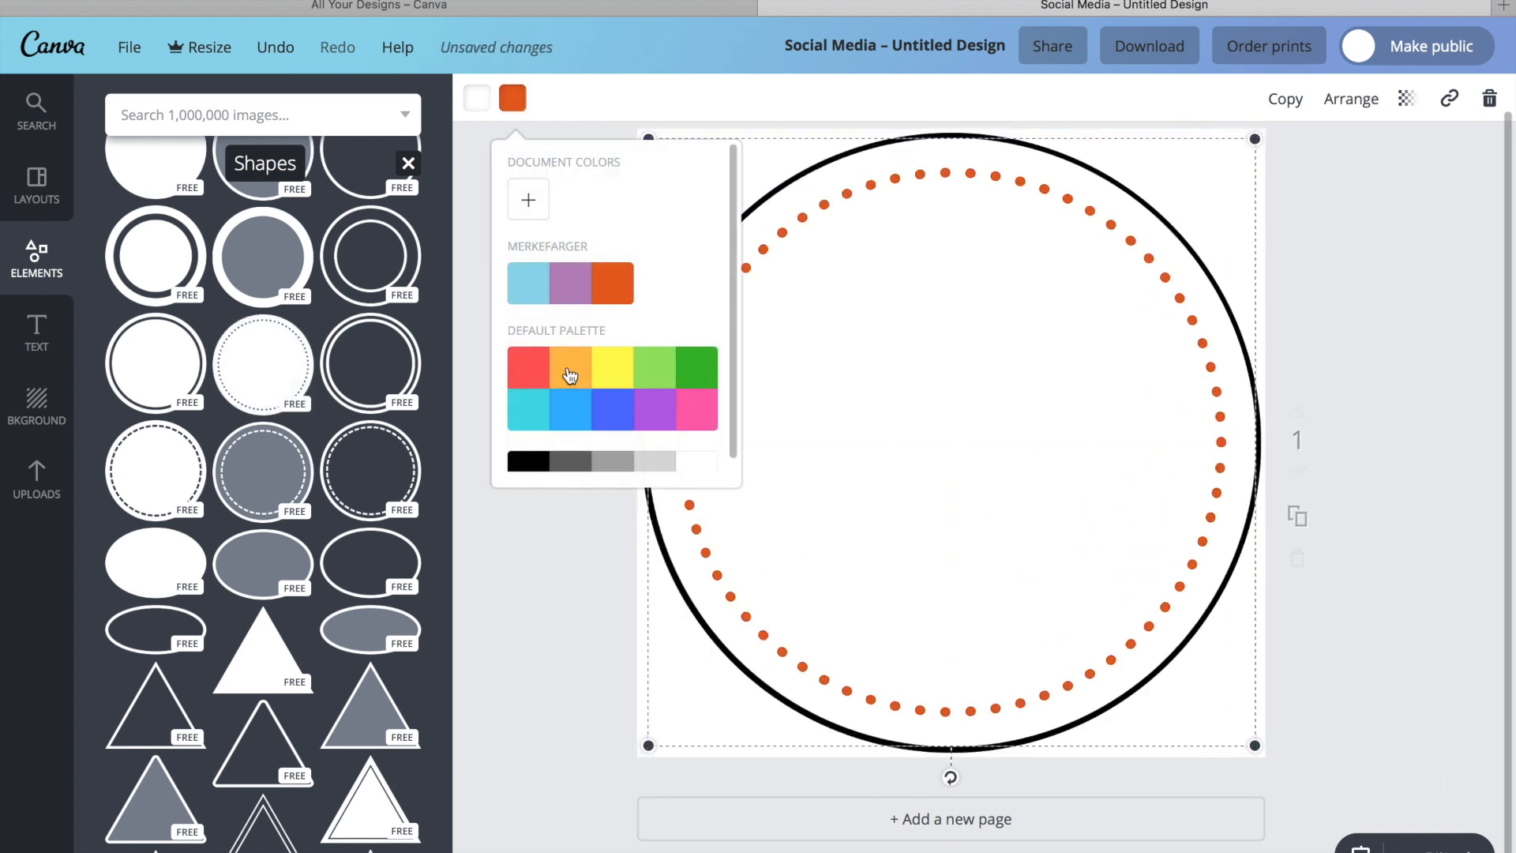
left_click(523, 460)
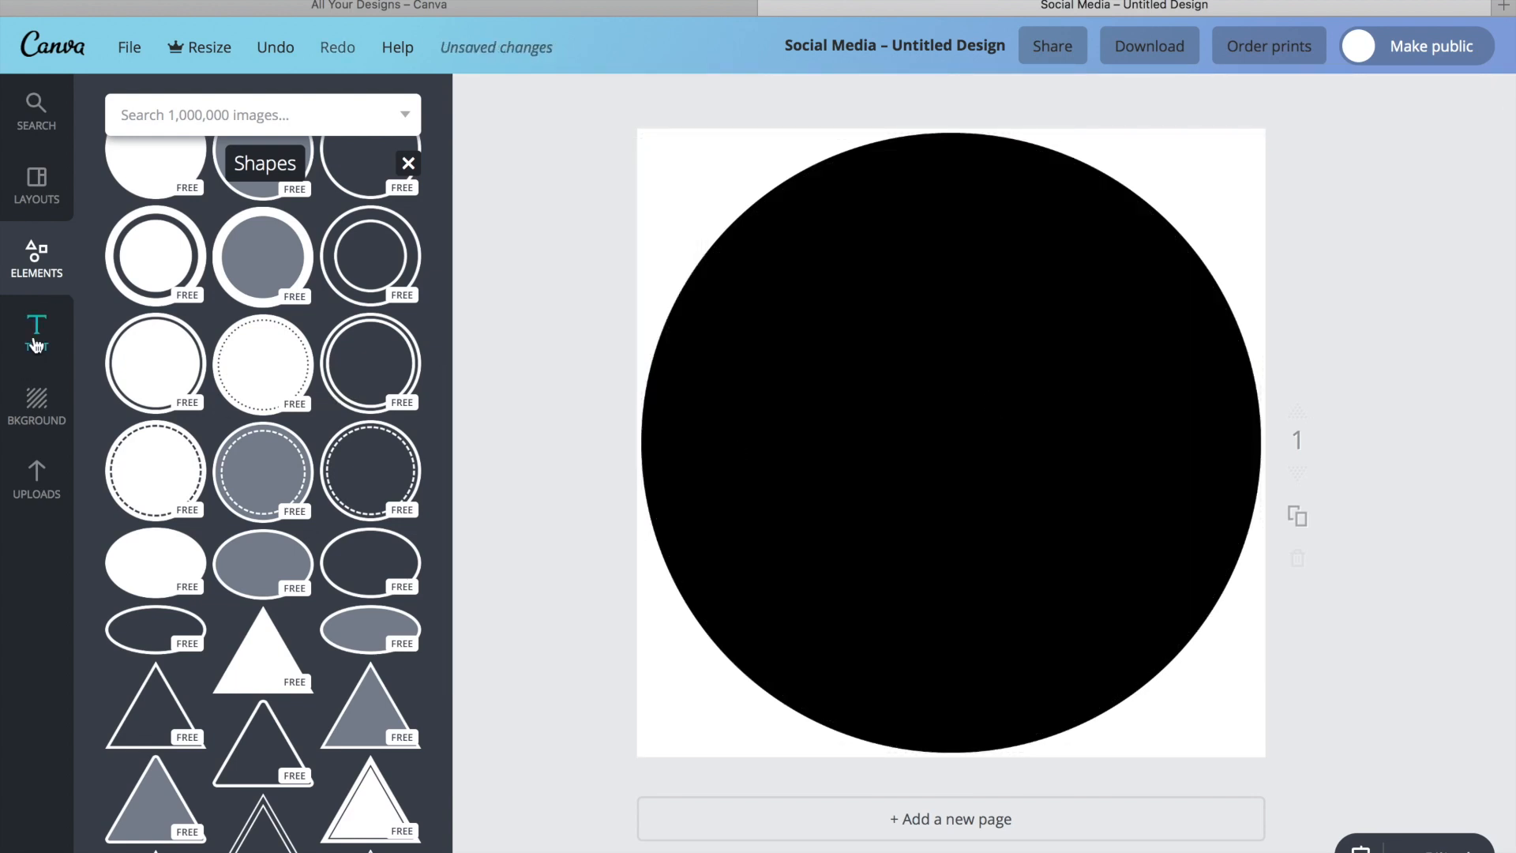
Step: Add the 'math' symbols graphic and make the symbols white on the black circle
scroll("up", 3)
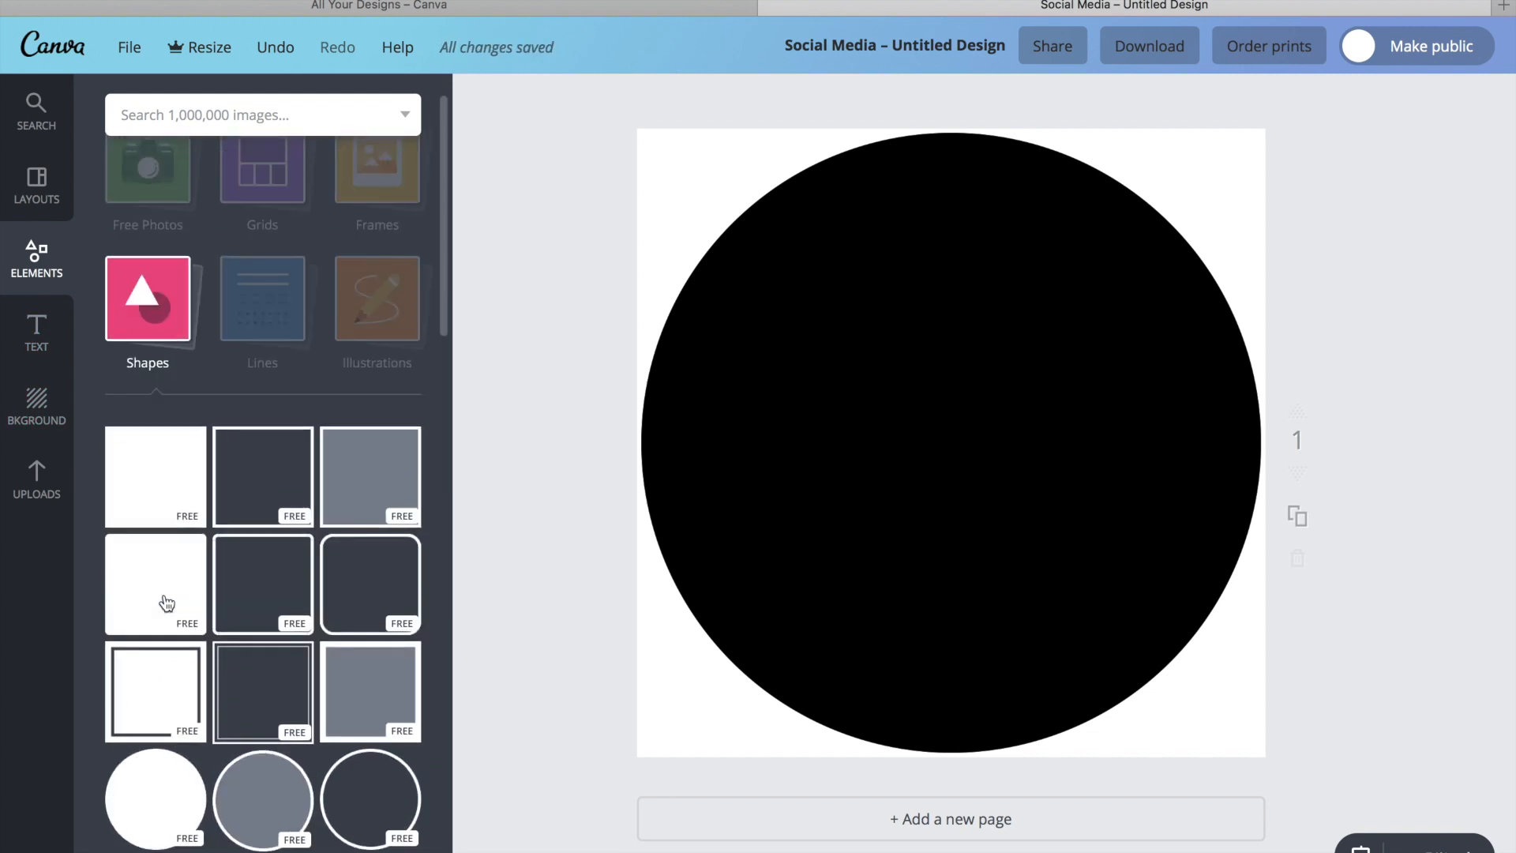
type("math")
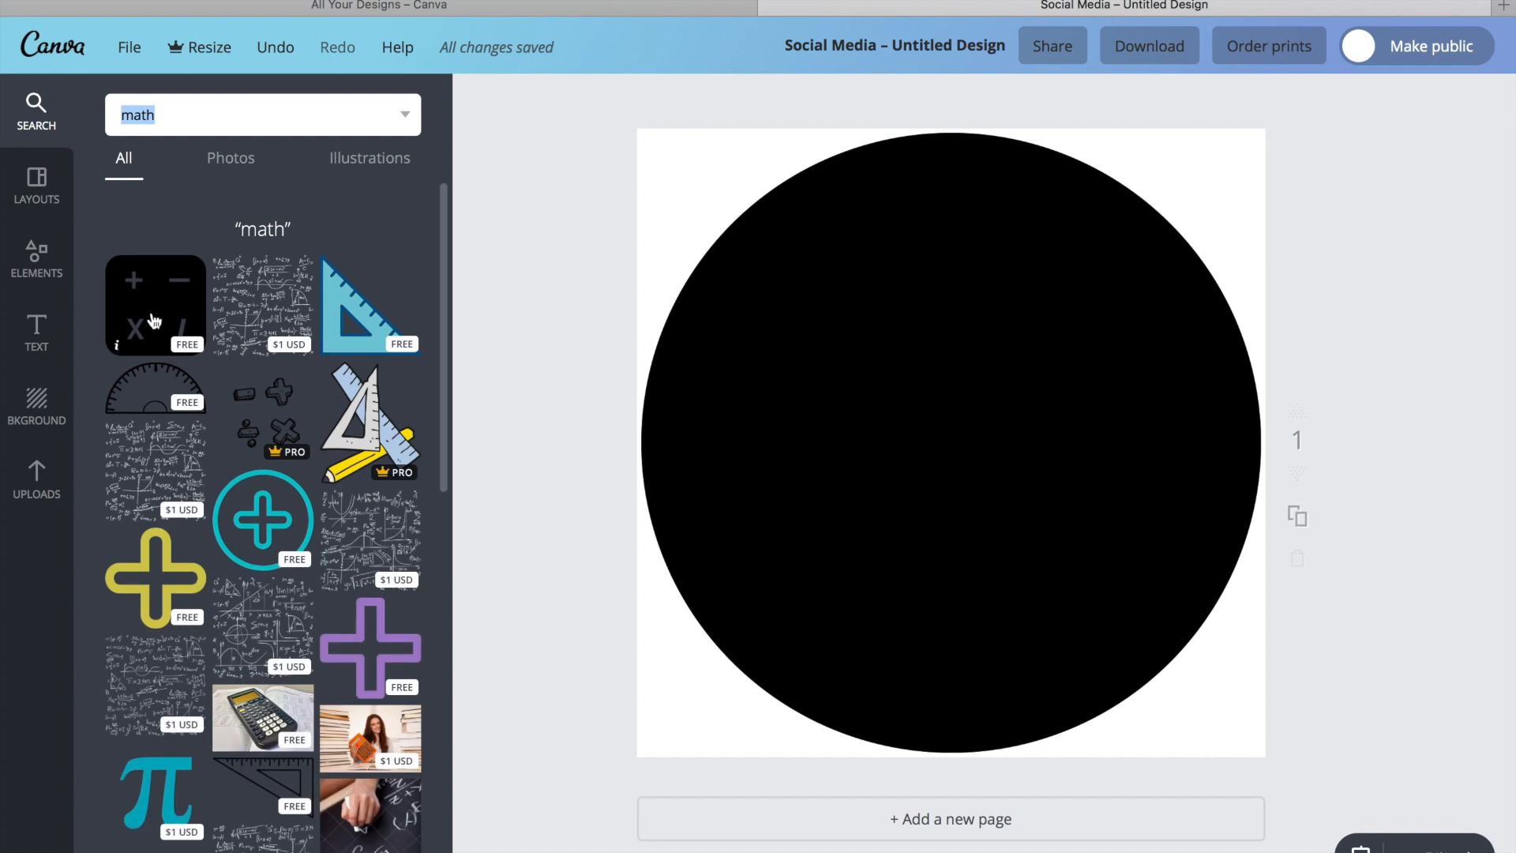
mouse_move(400, 519)
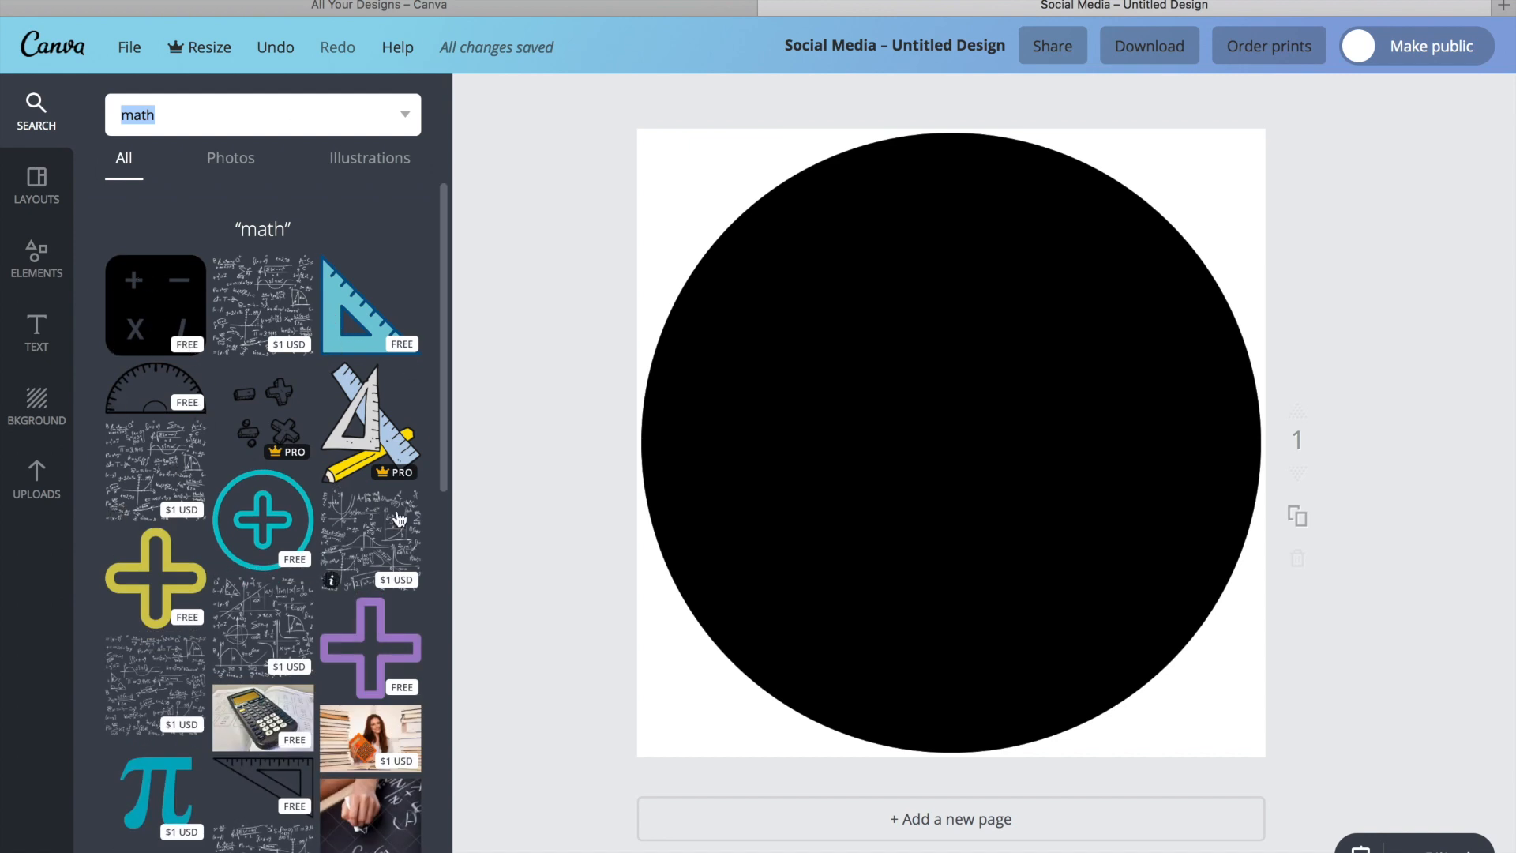
mouse_move(157, 305)
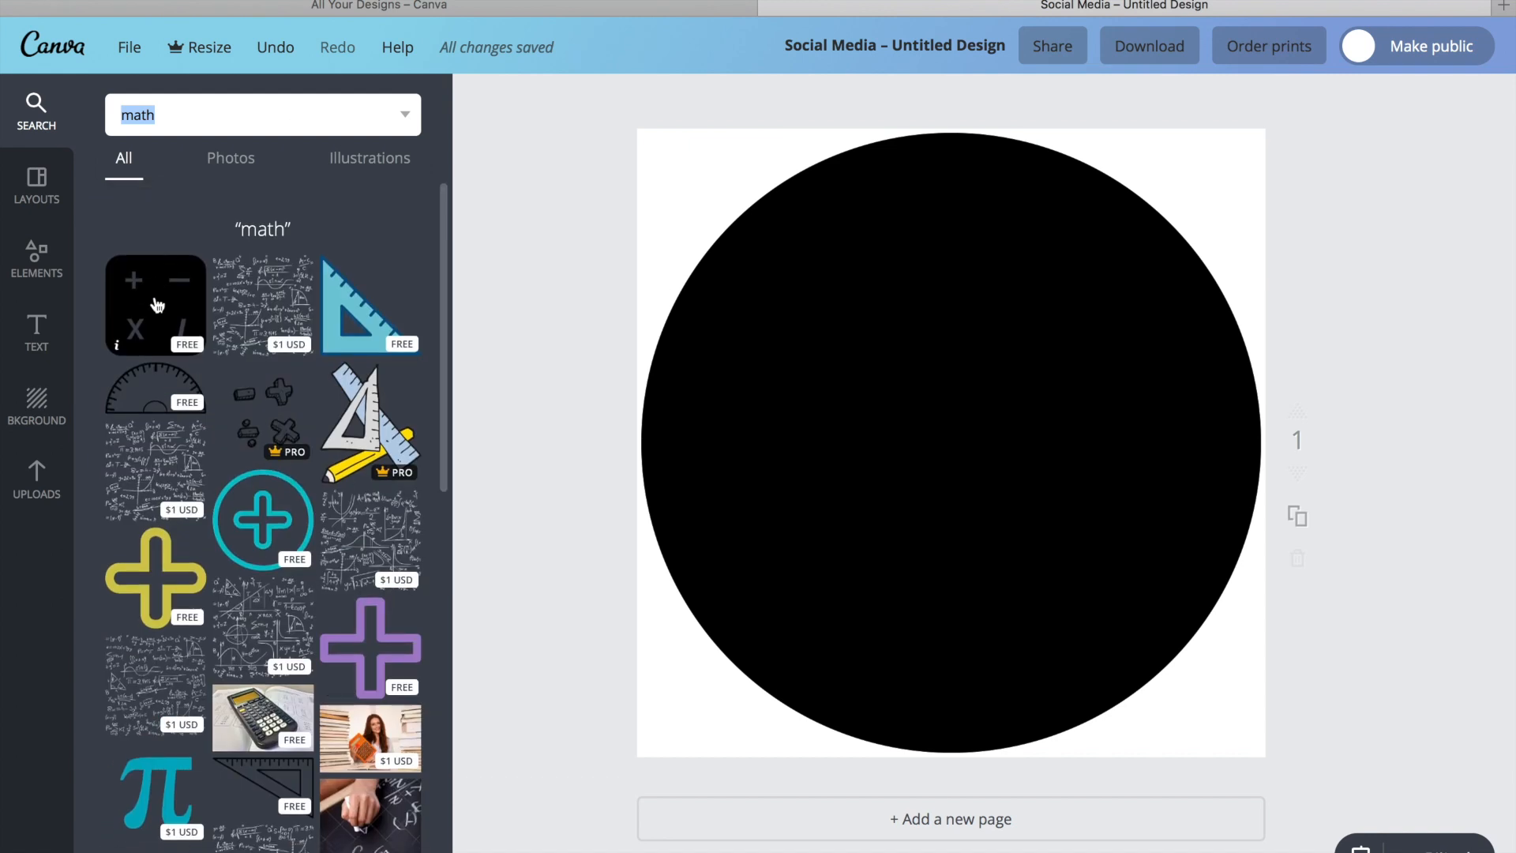
left_click(475, 98)
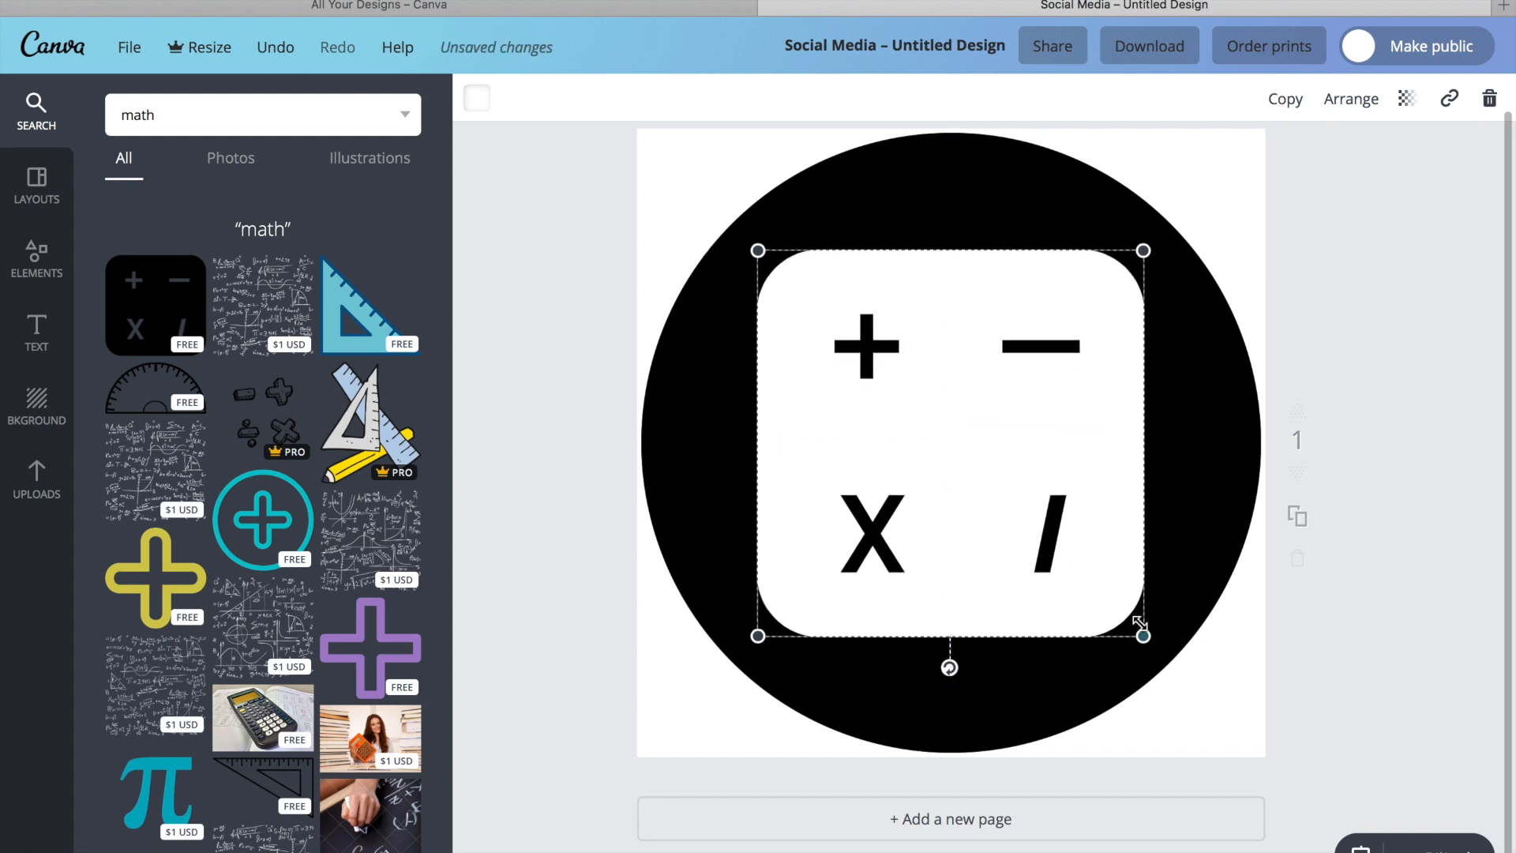
left_click(35, 256)
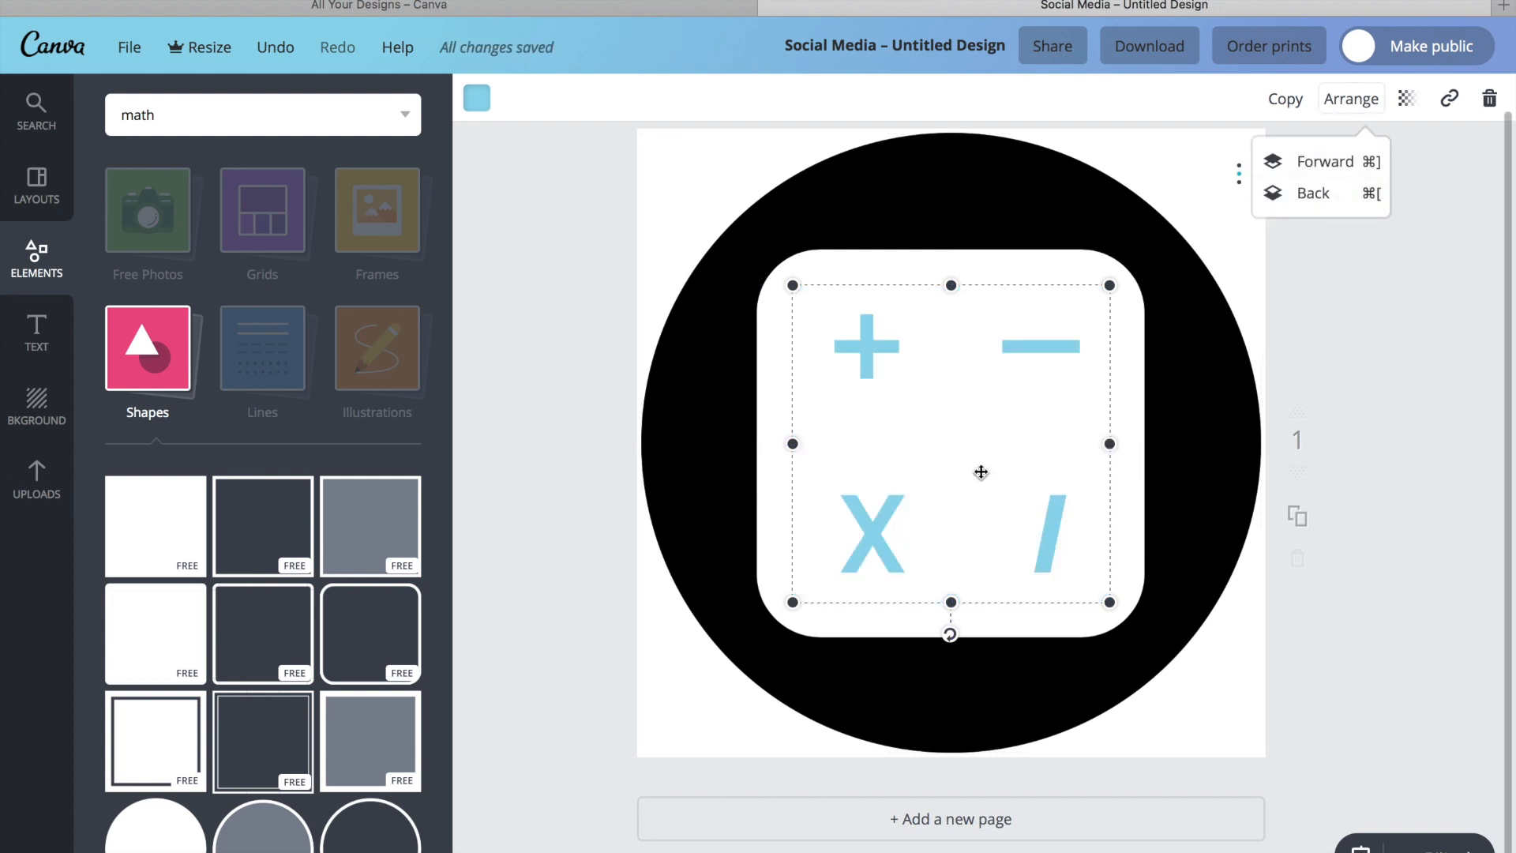
left_click(475, 98)
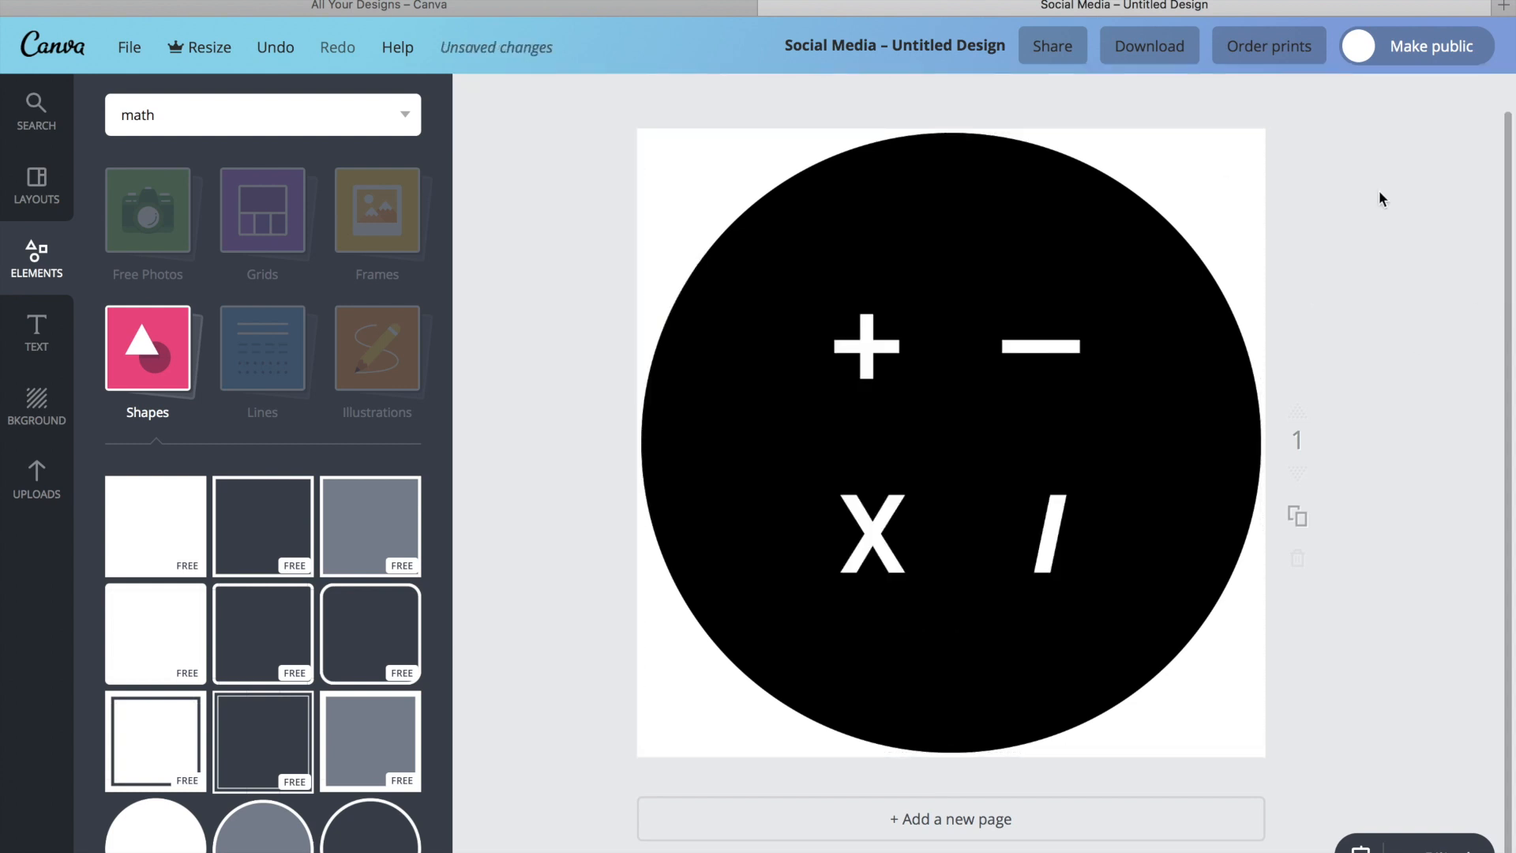
Step: Download the design as a PNG
left_click(1147, 46)
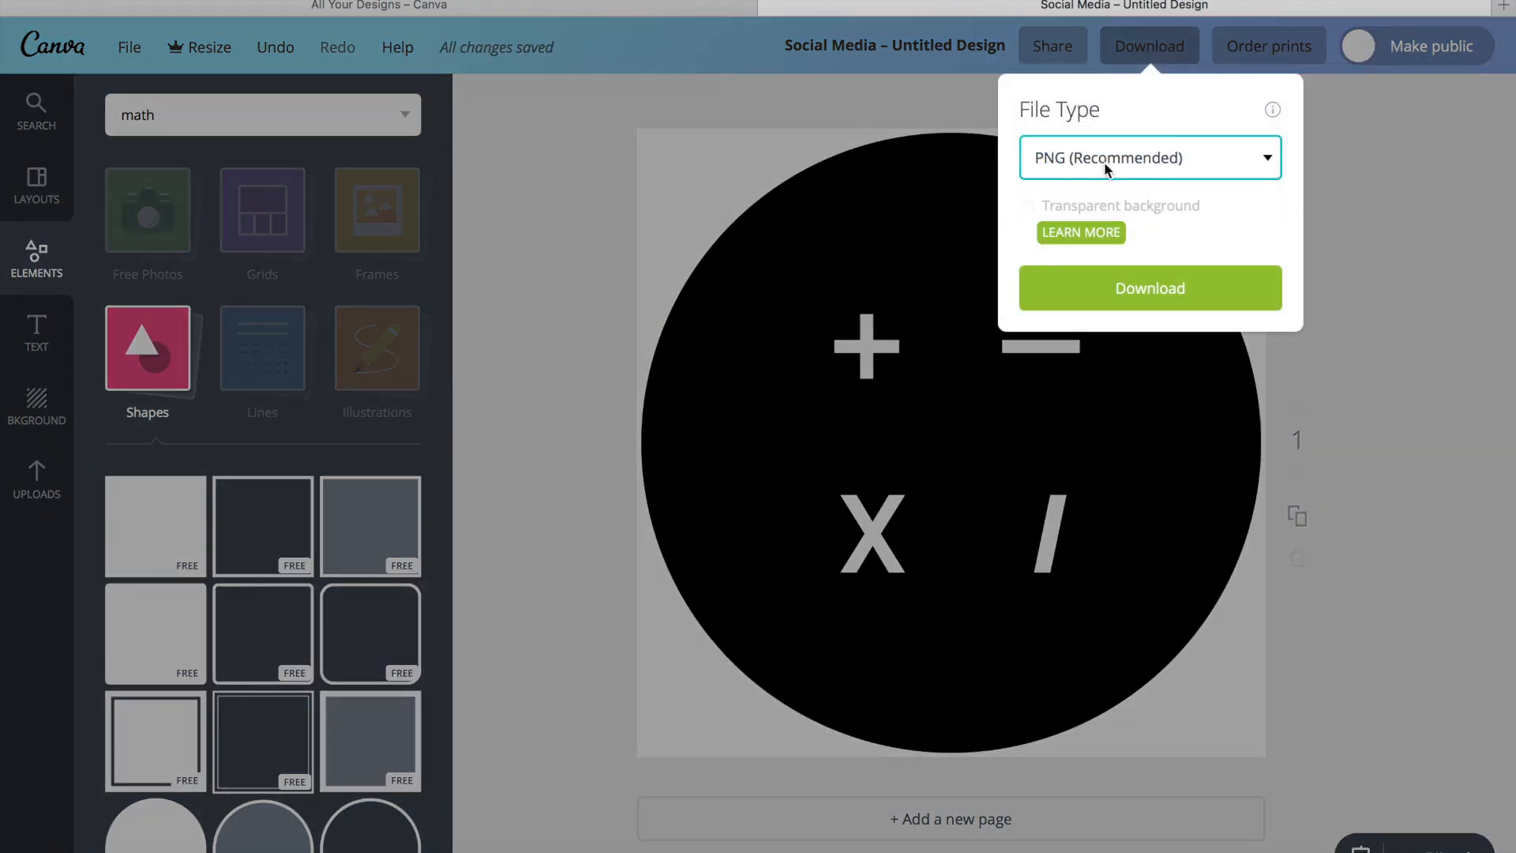
mouse_move(1203, 303)
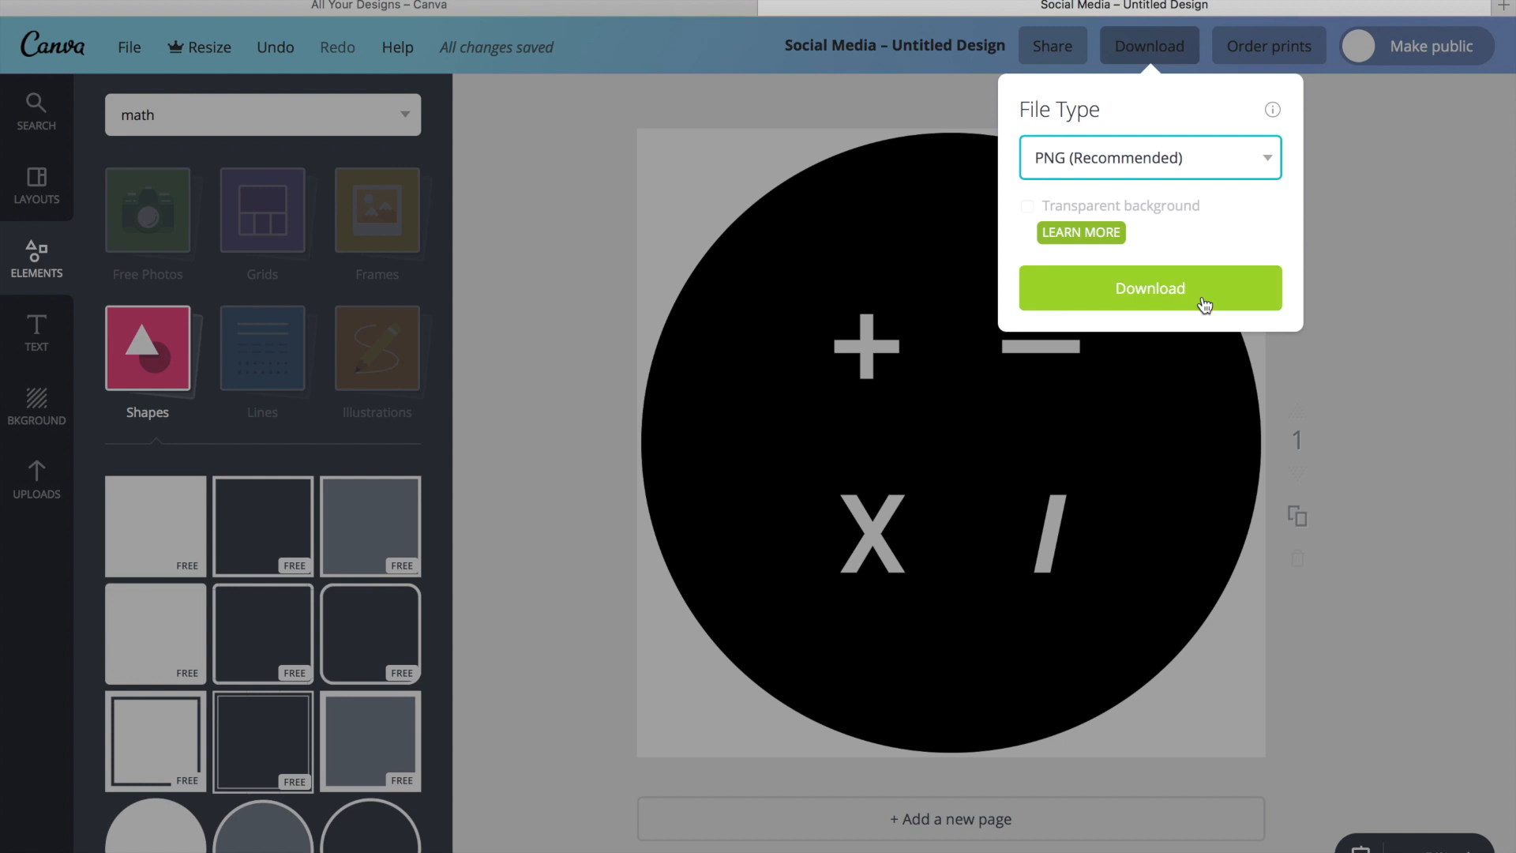
left_click(1149, 289)
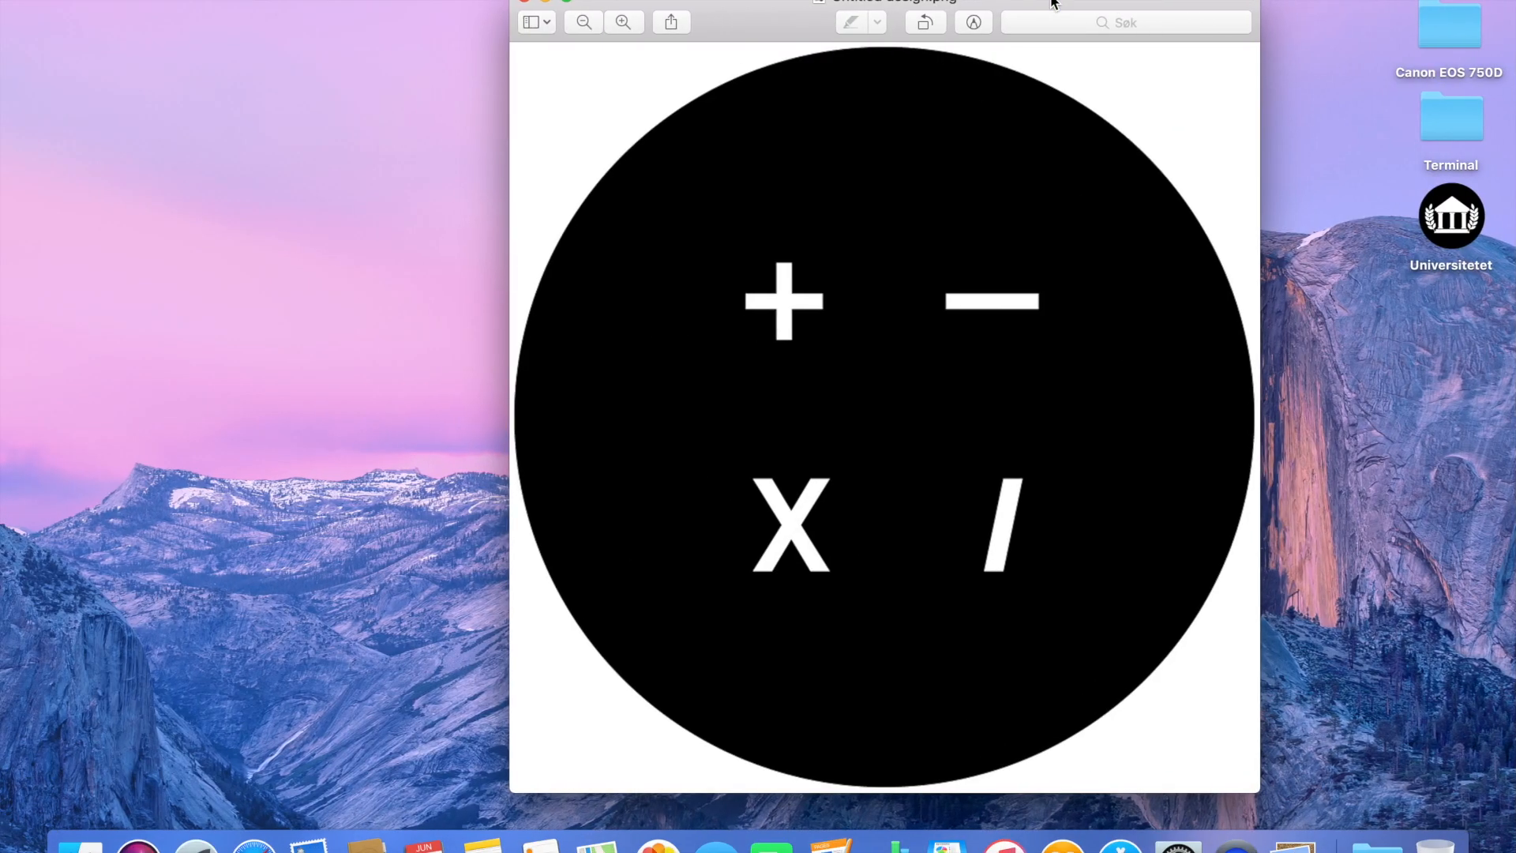
mouse_move(757, 451)
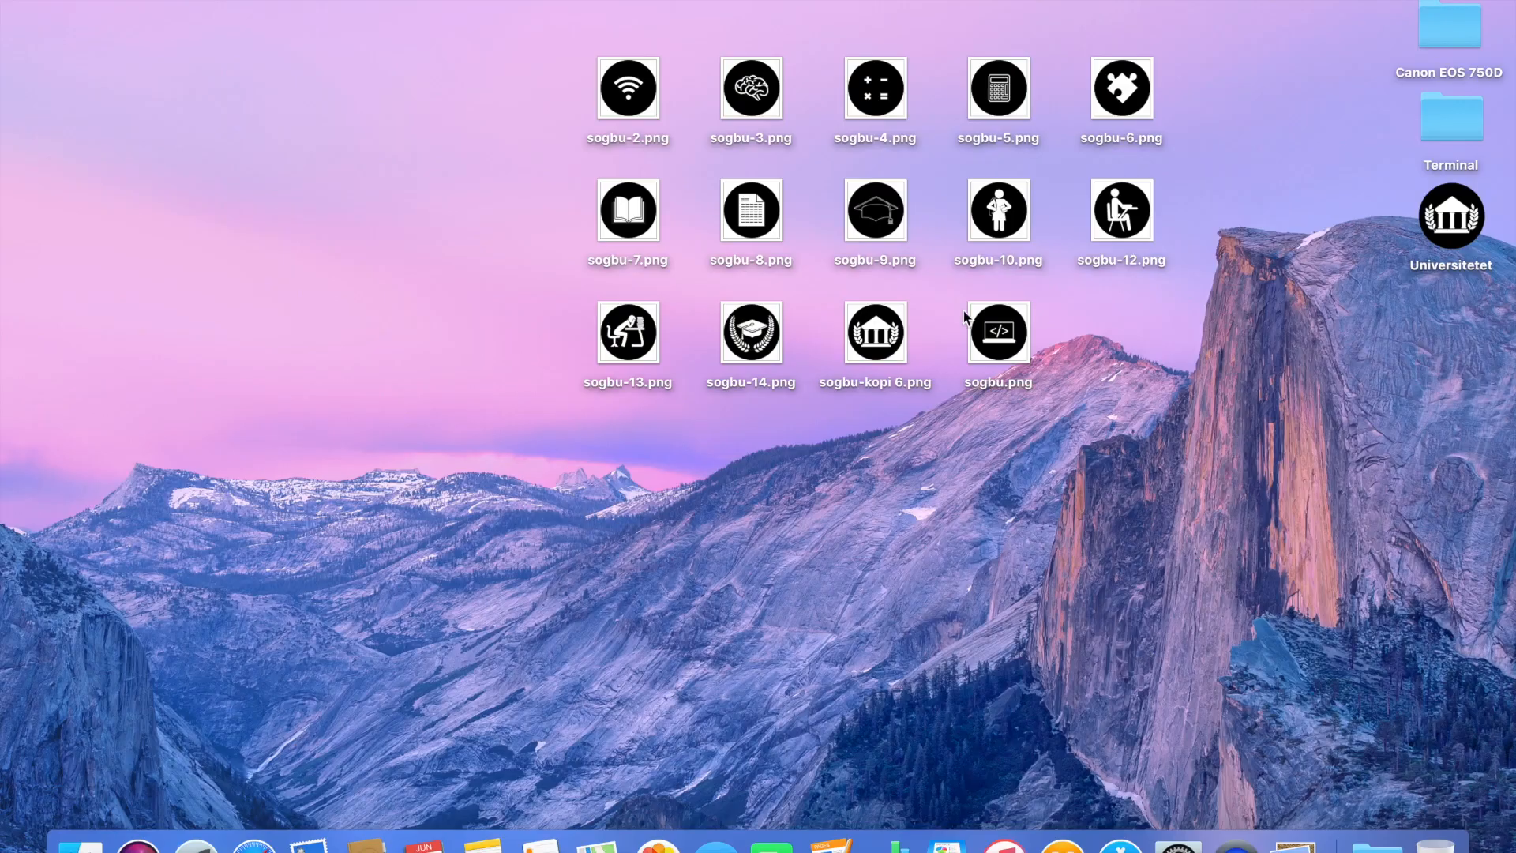
mouse_move(487, 355)
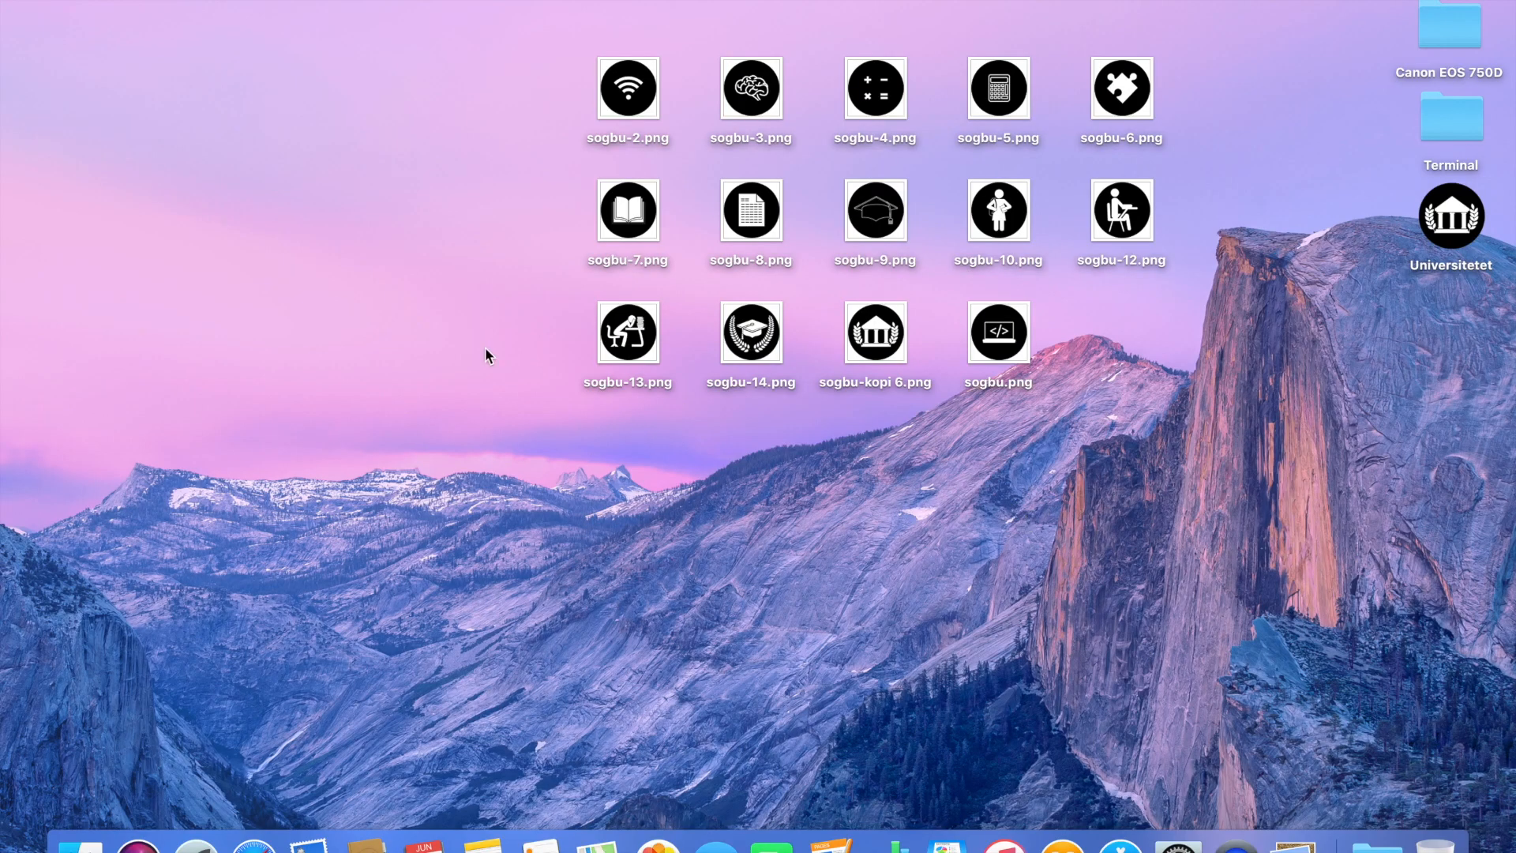
Step: Create the Test folder on the desktop, open it, and name subfolders Subject 1–3
right_click(1132, 401)
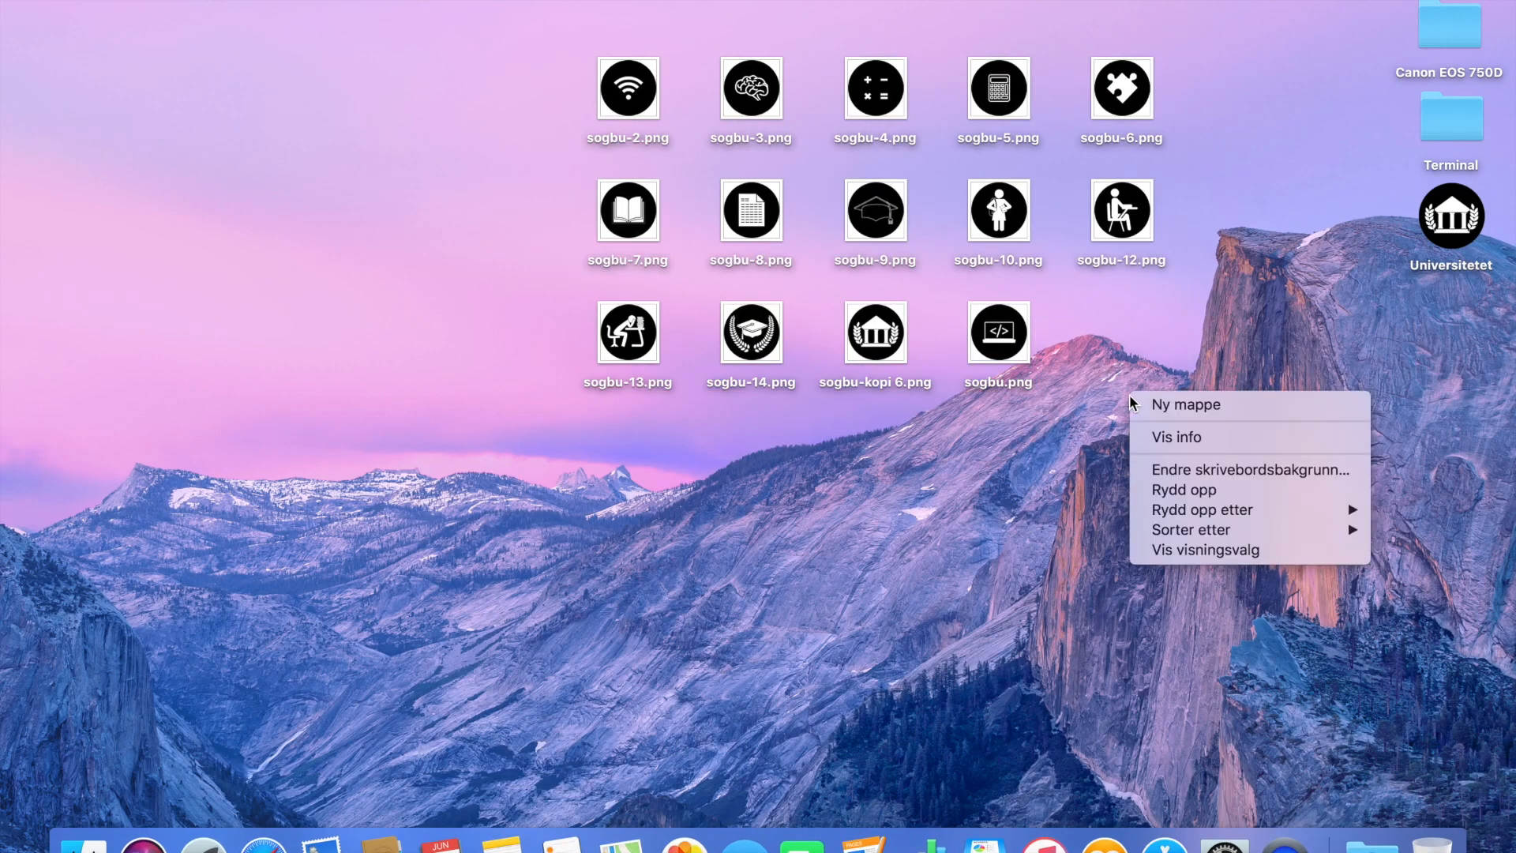
left_click(1185, 404)
type("Test")
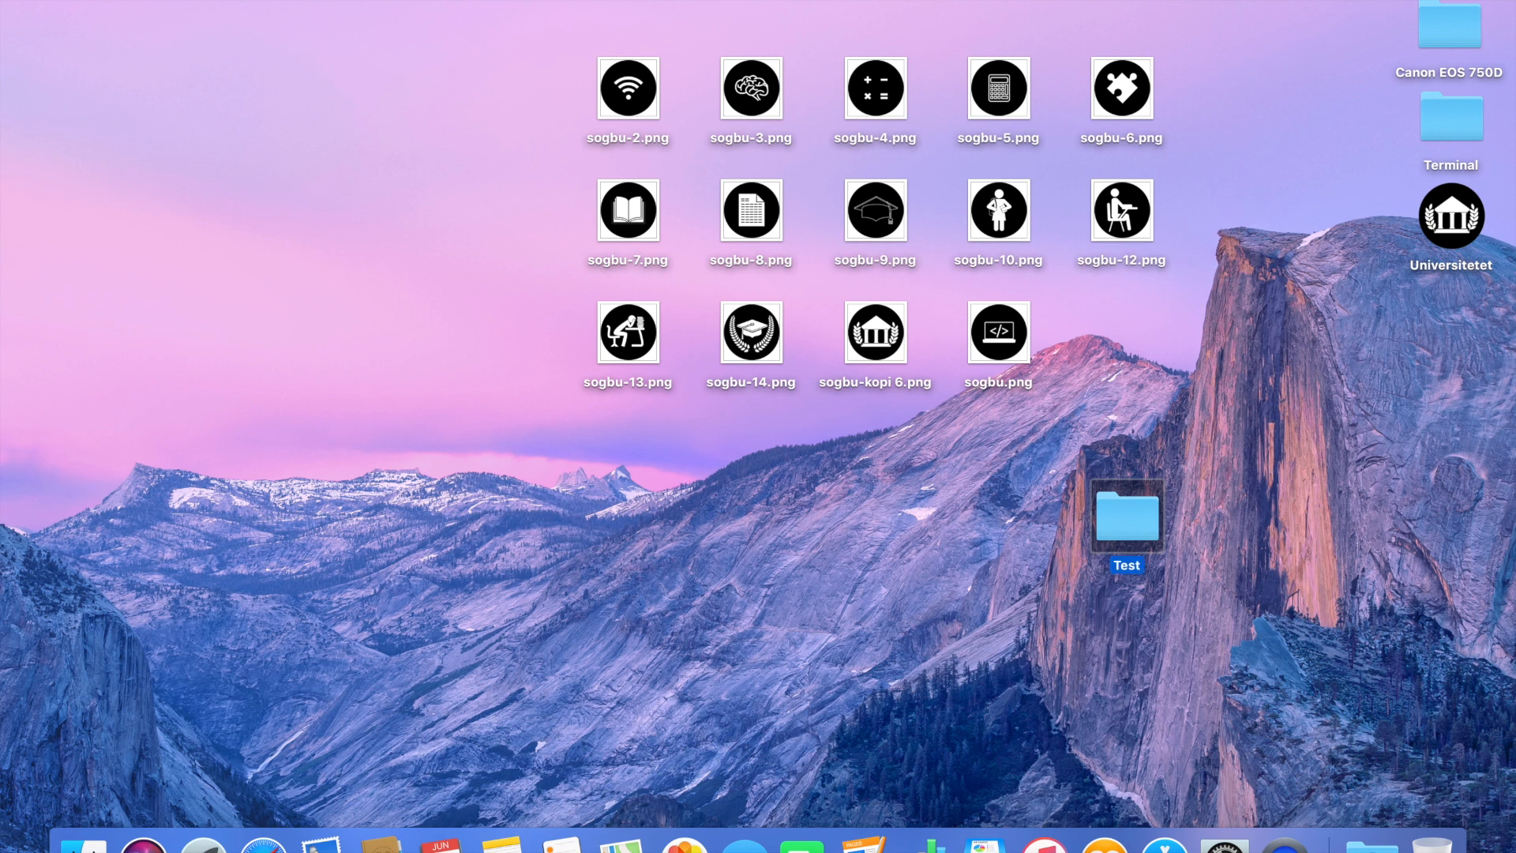
double_click(1125, 517)
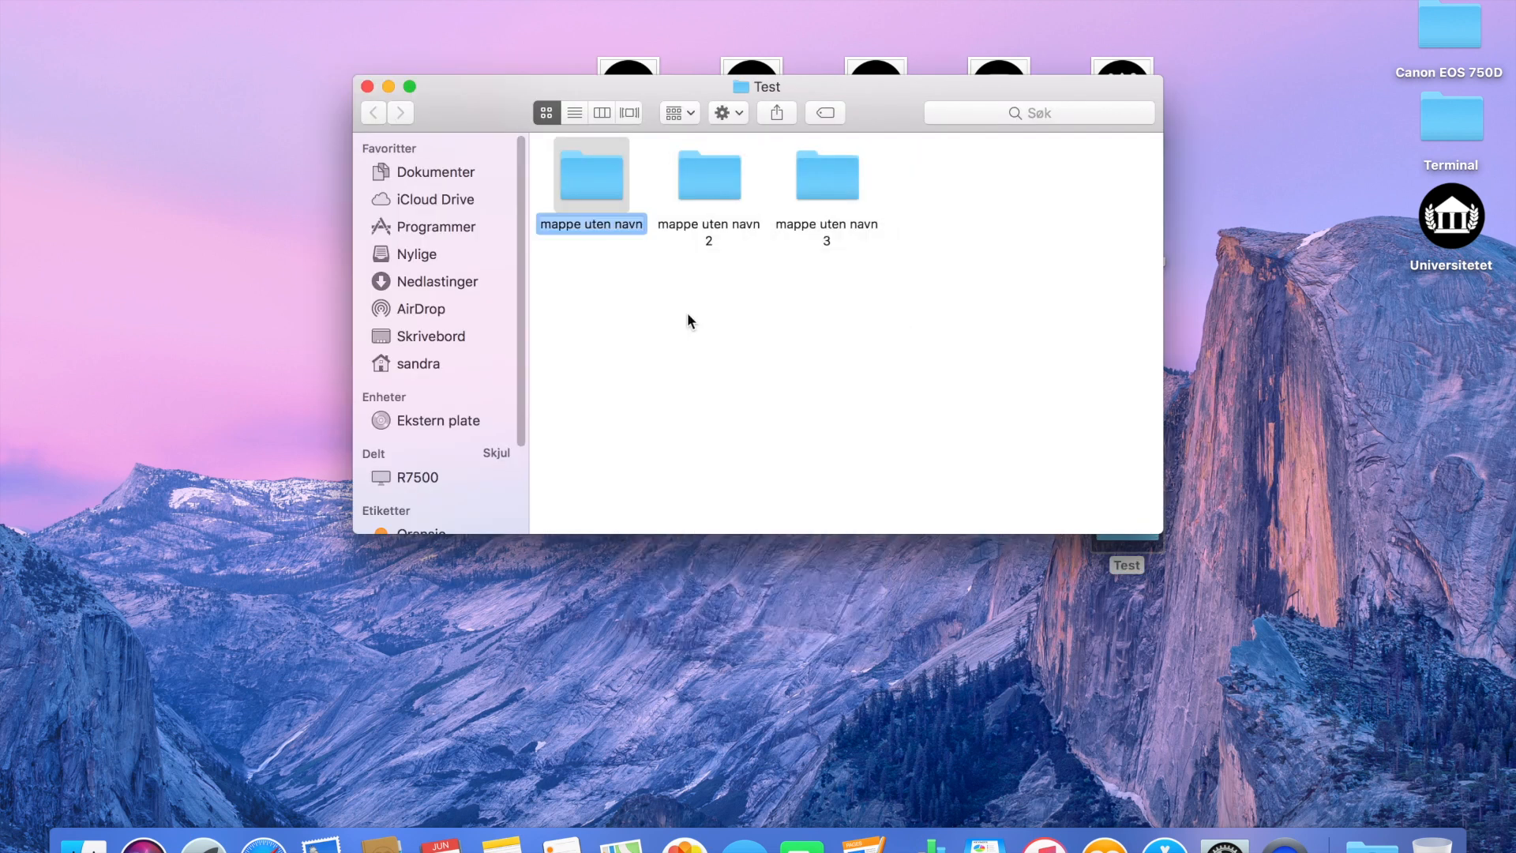
type("Subject 3")
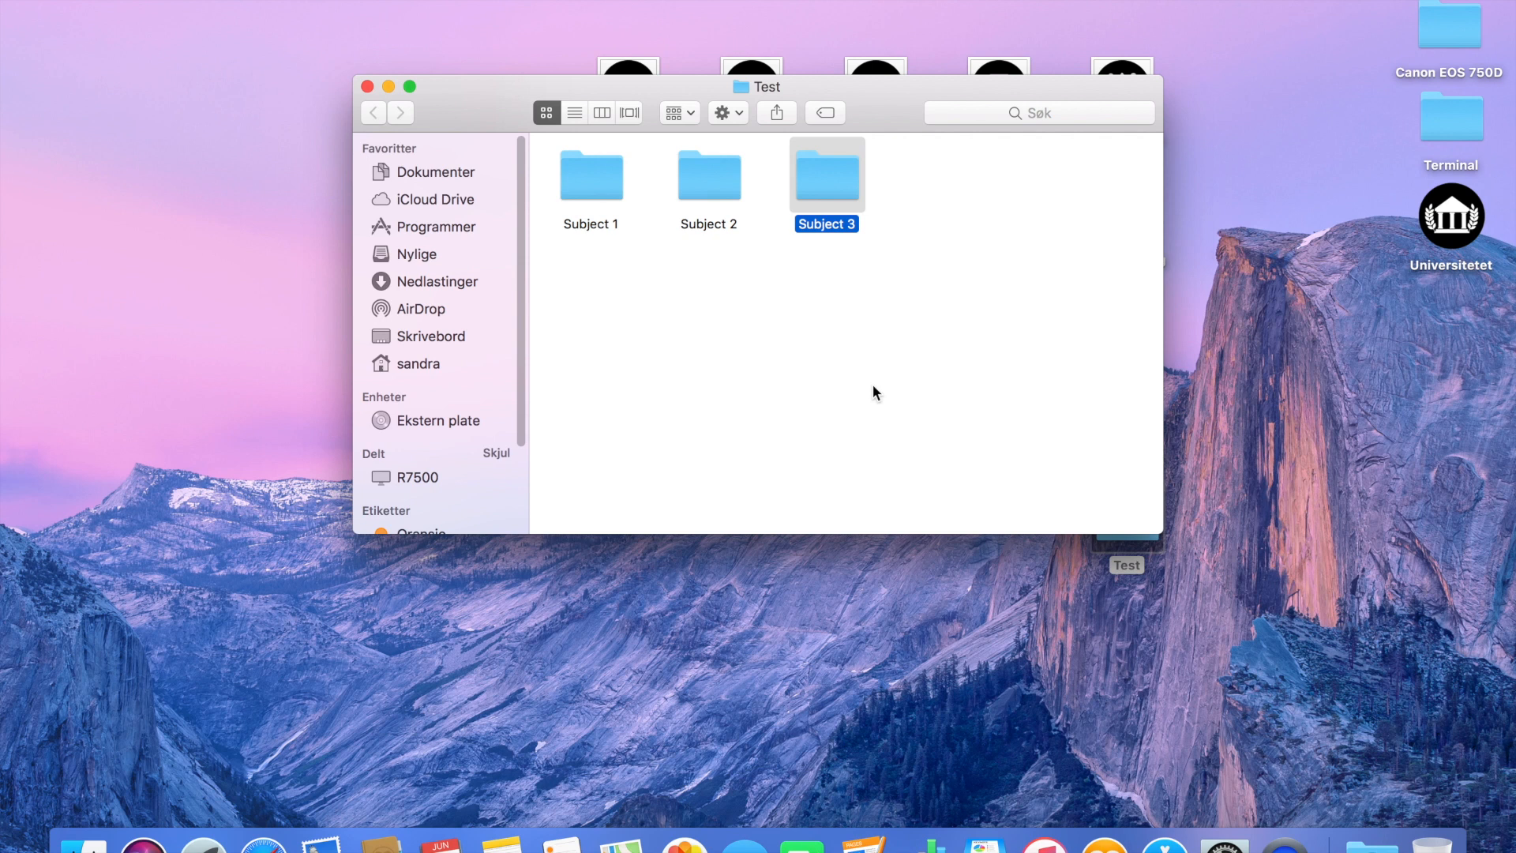
Step: Open the Vis info window for the Test folder
right_click(1116, 518)
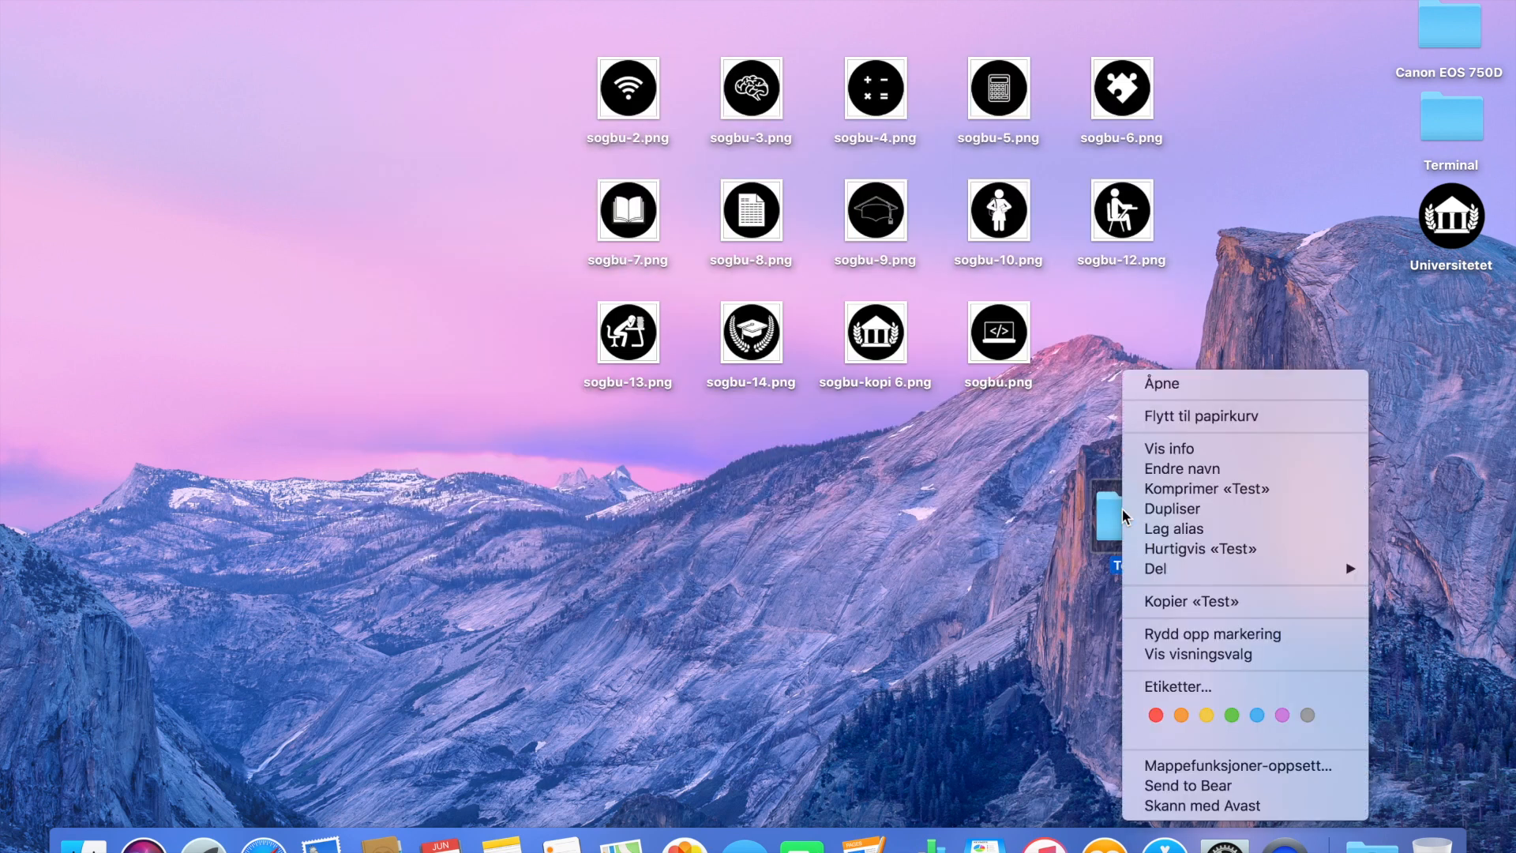
left_click(1169, 448)
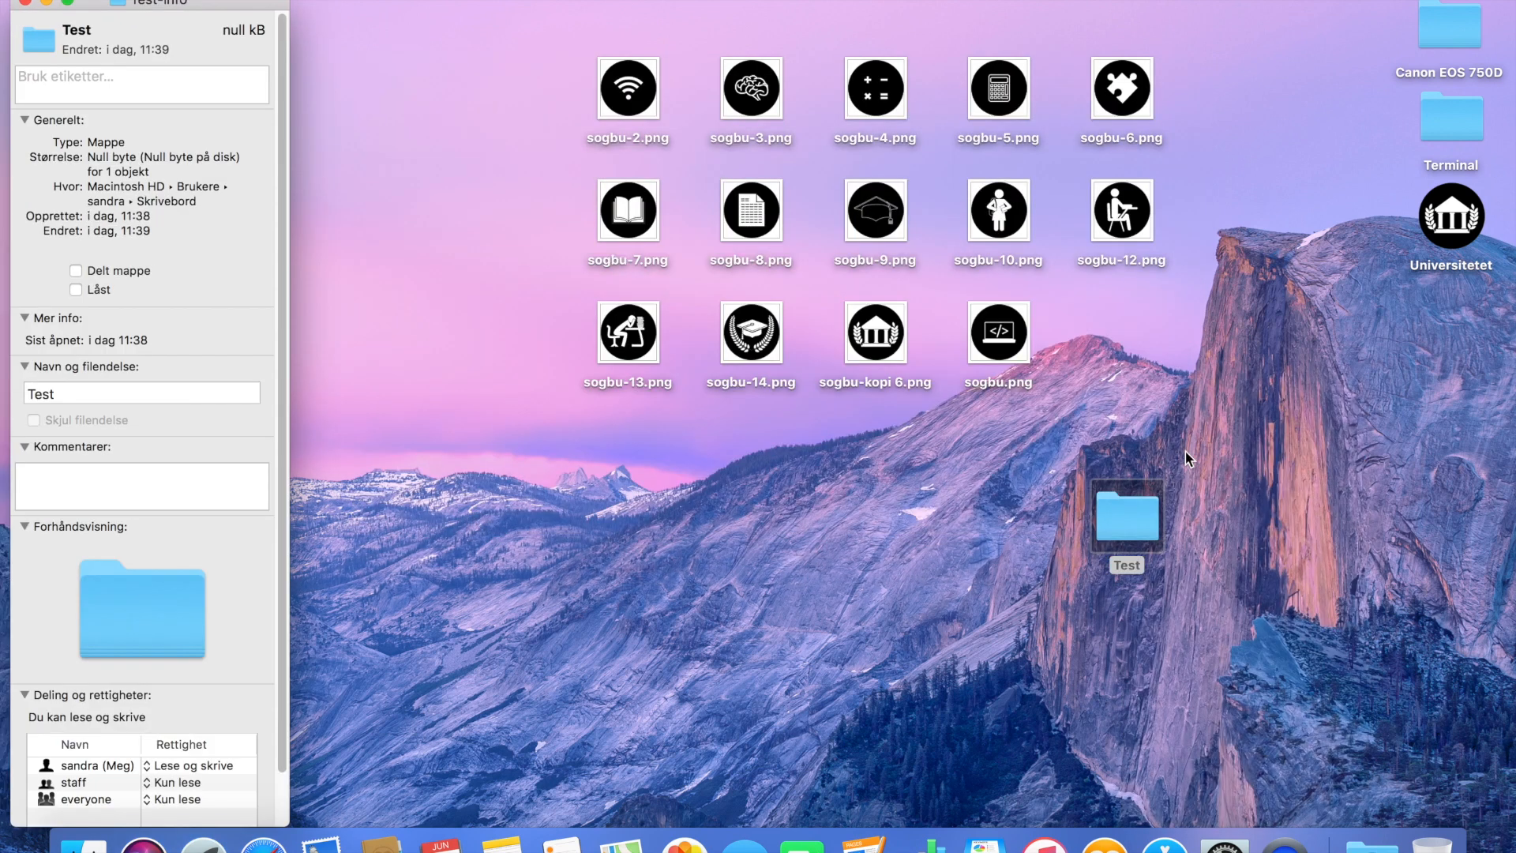
mouse_move(439, 94)
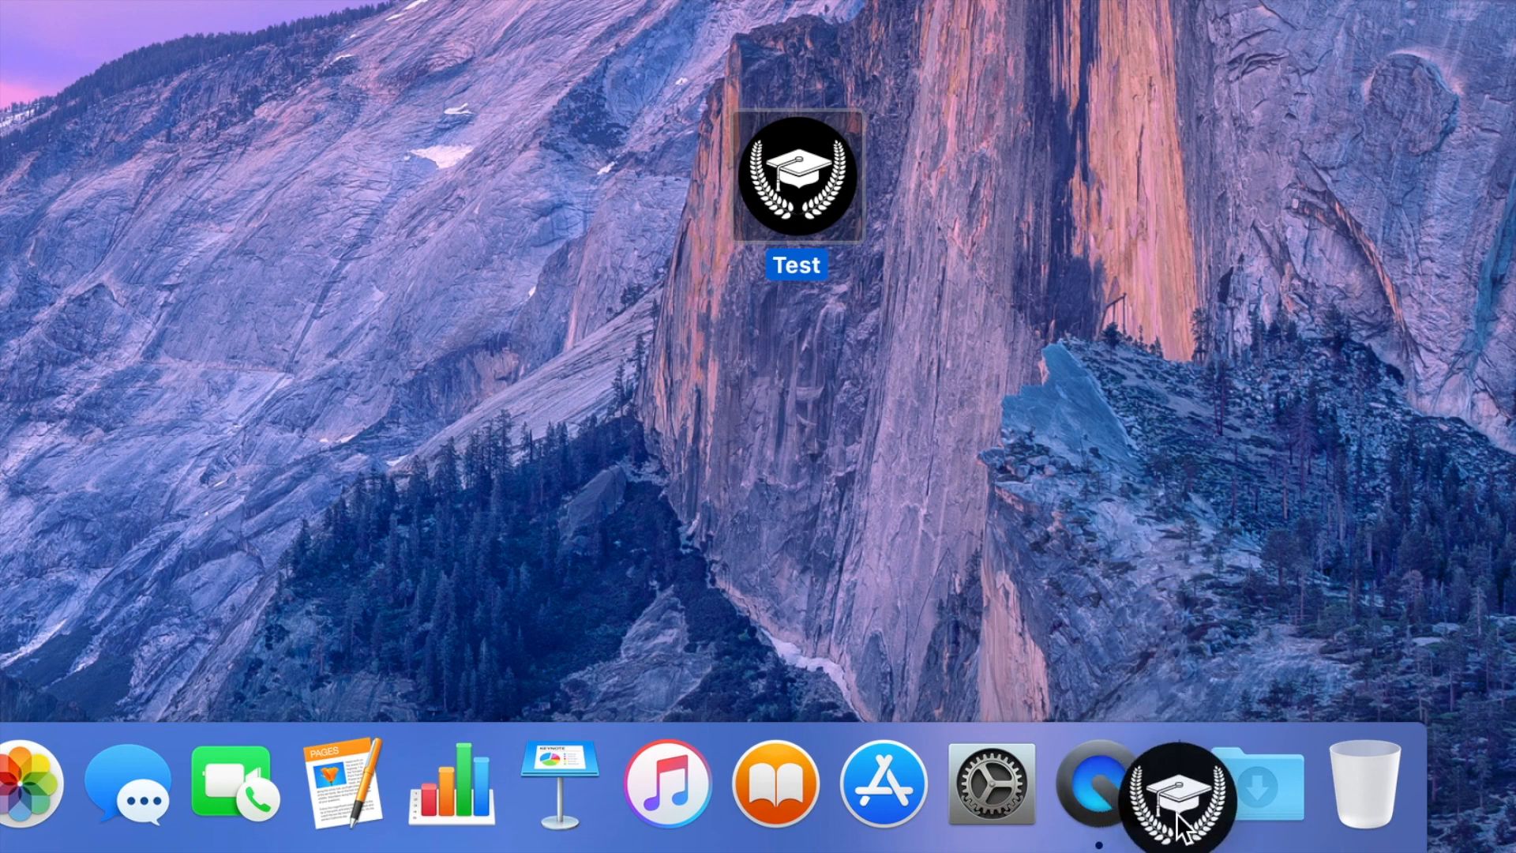
Step: Set the Test Dock stack to Vis som Mappe with Rutenett grid layout
right_click(1160, 784)
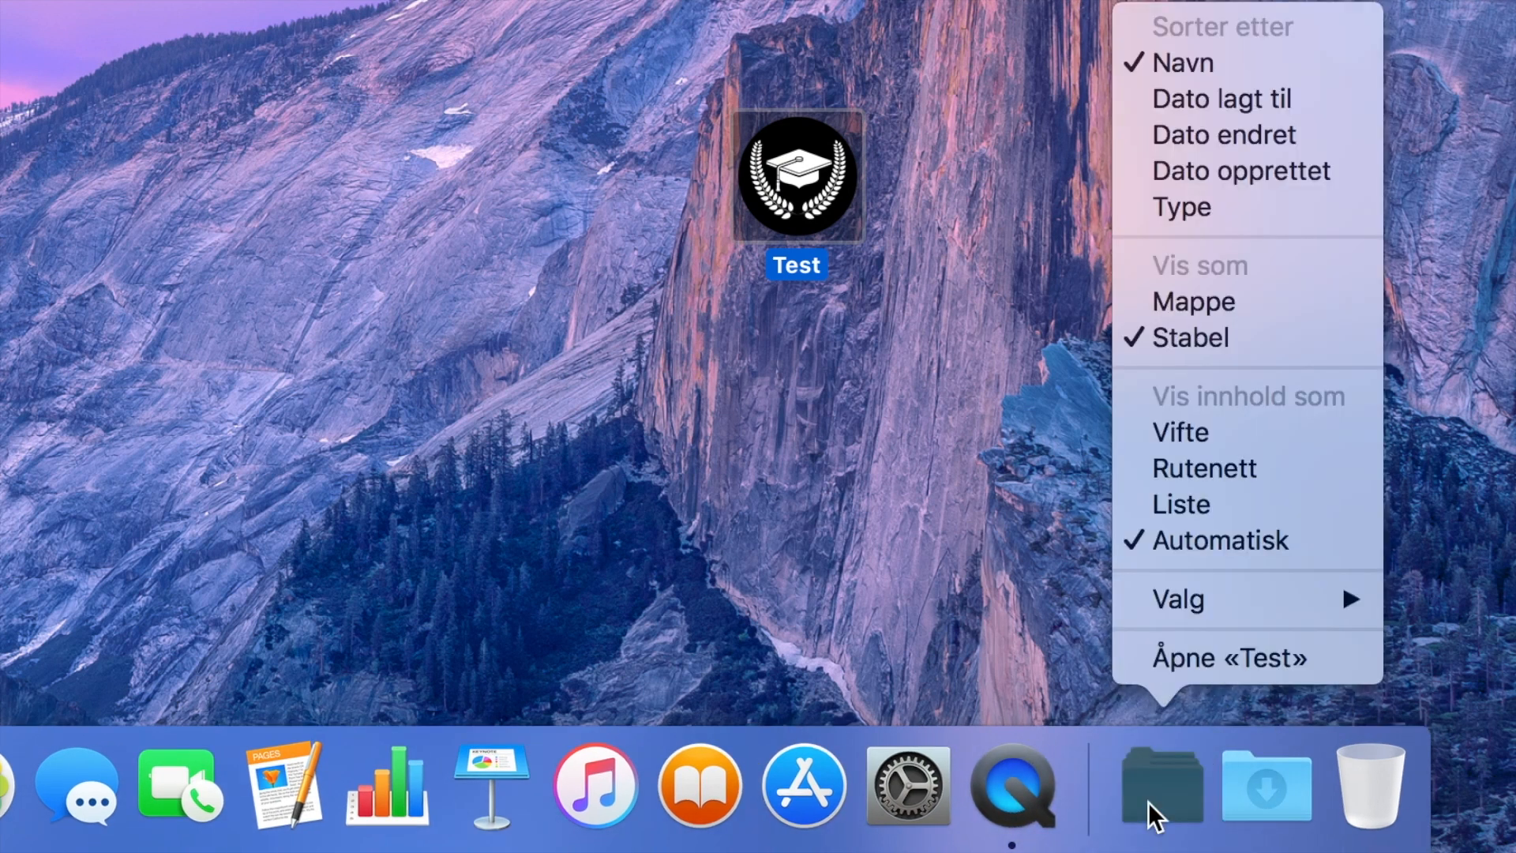
left_click(1248, 310)
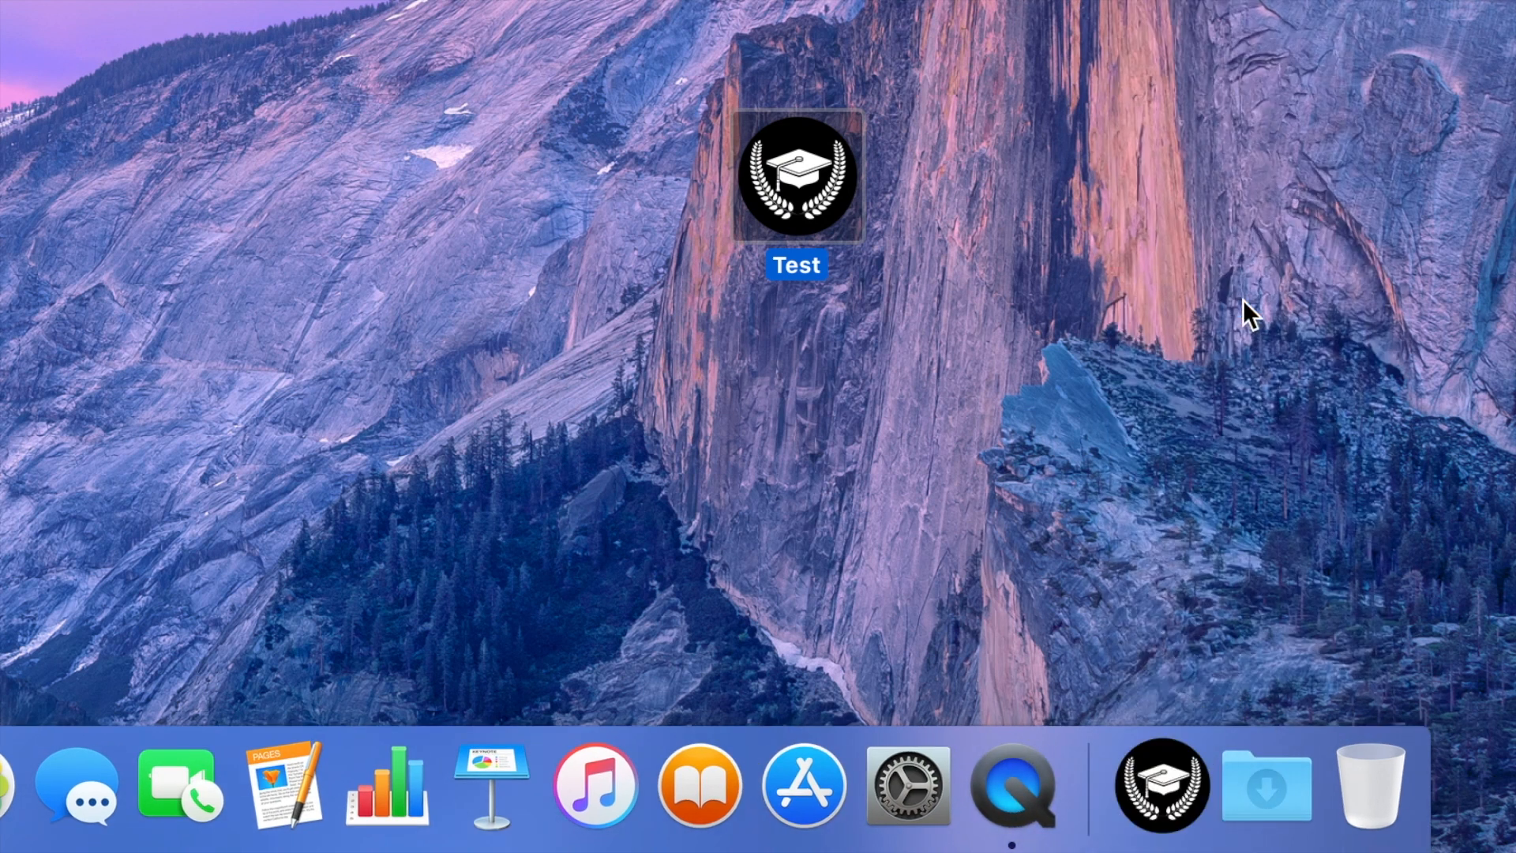
left_click(1161, 784)
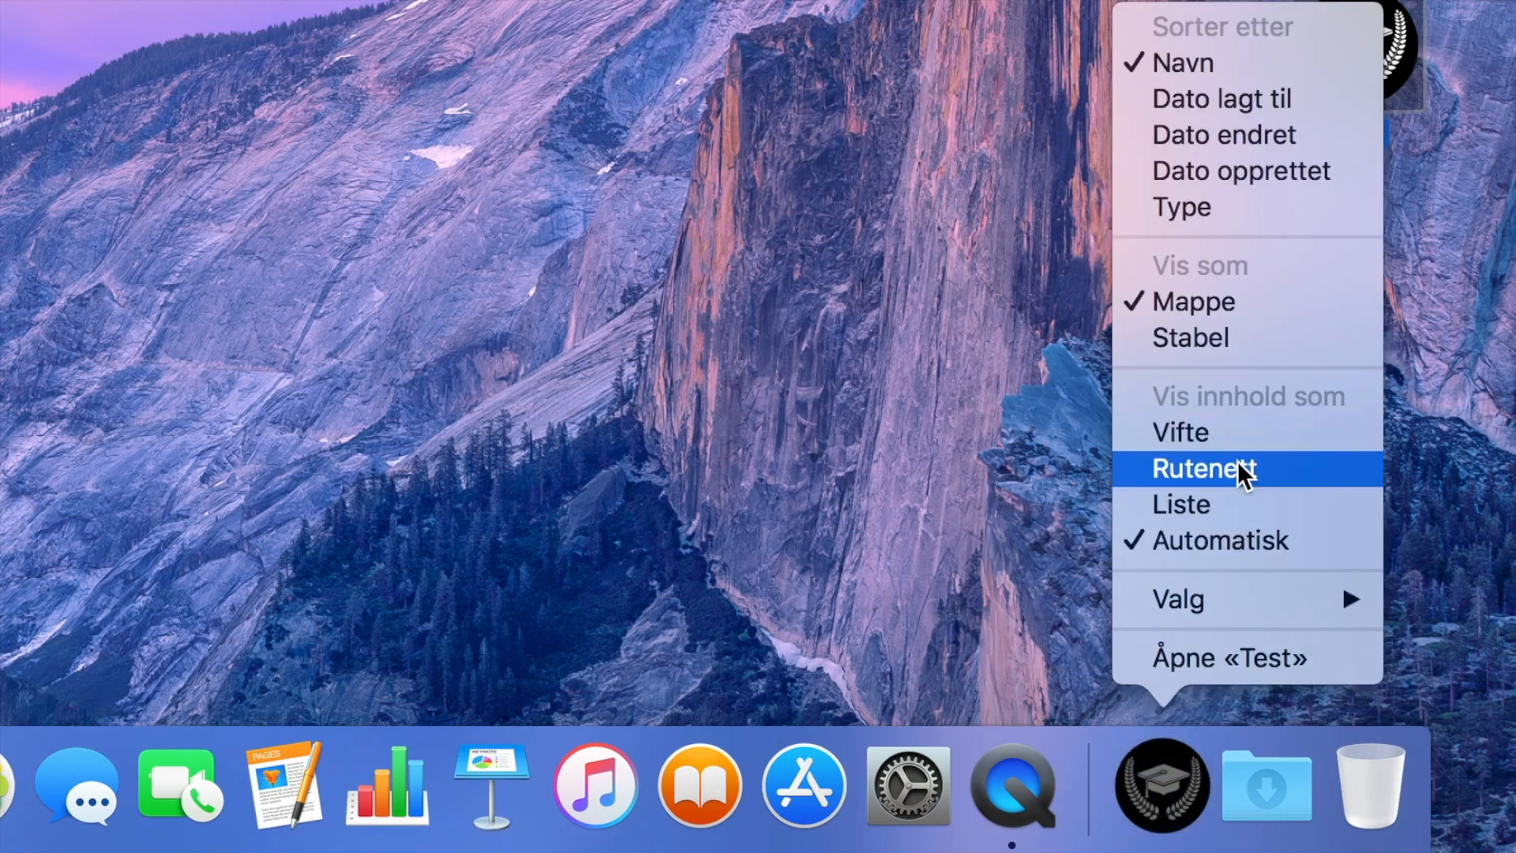
left_click(1203, 469)
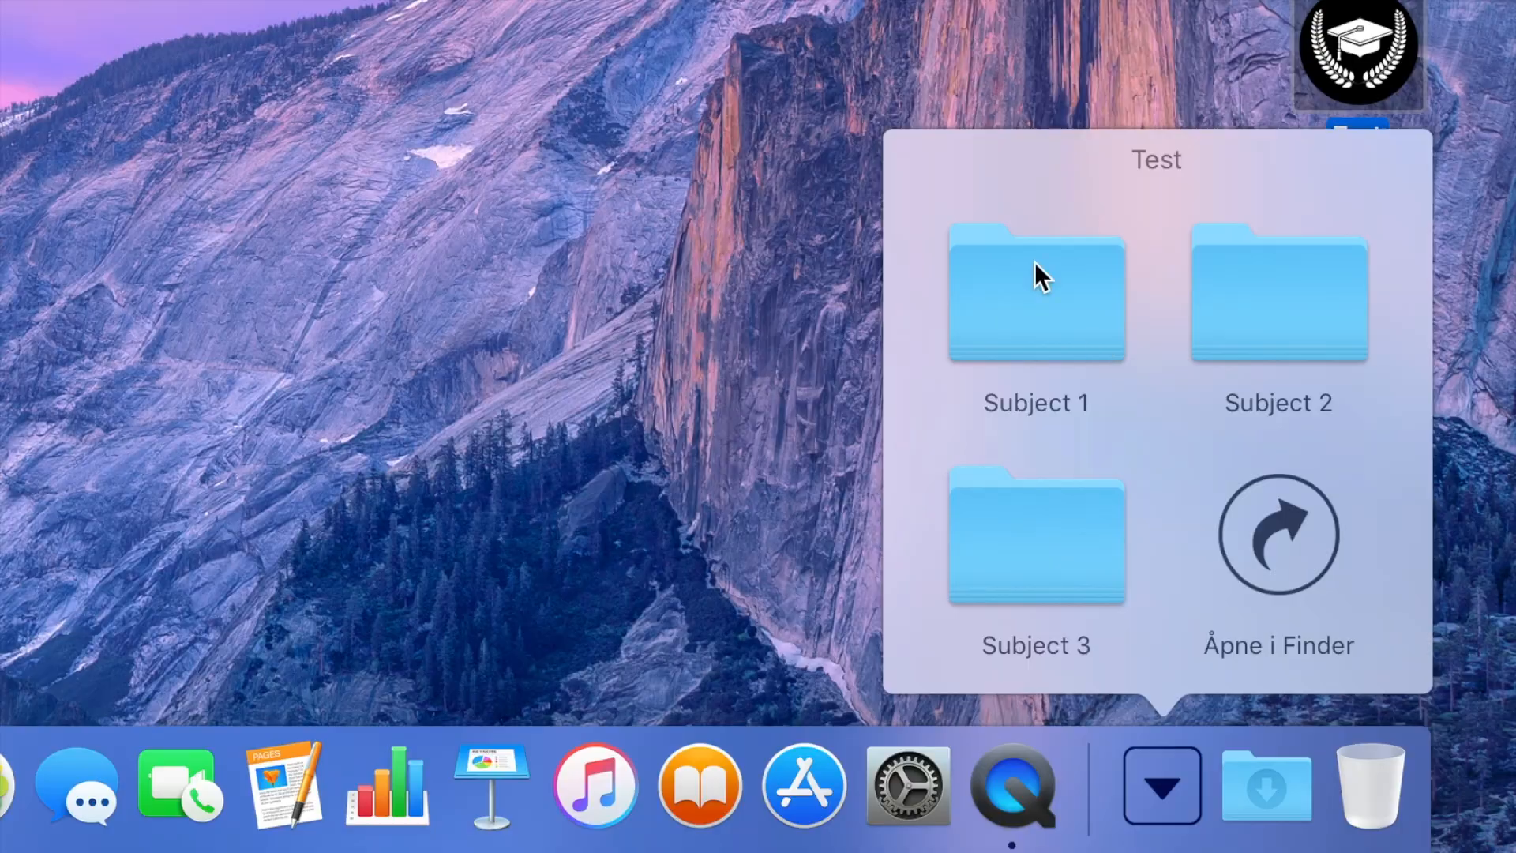
left_click(1276, 536)
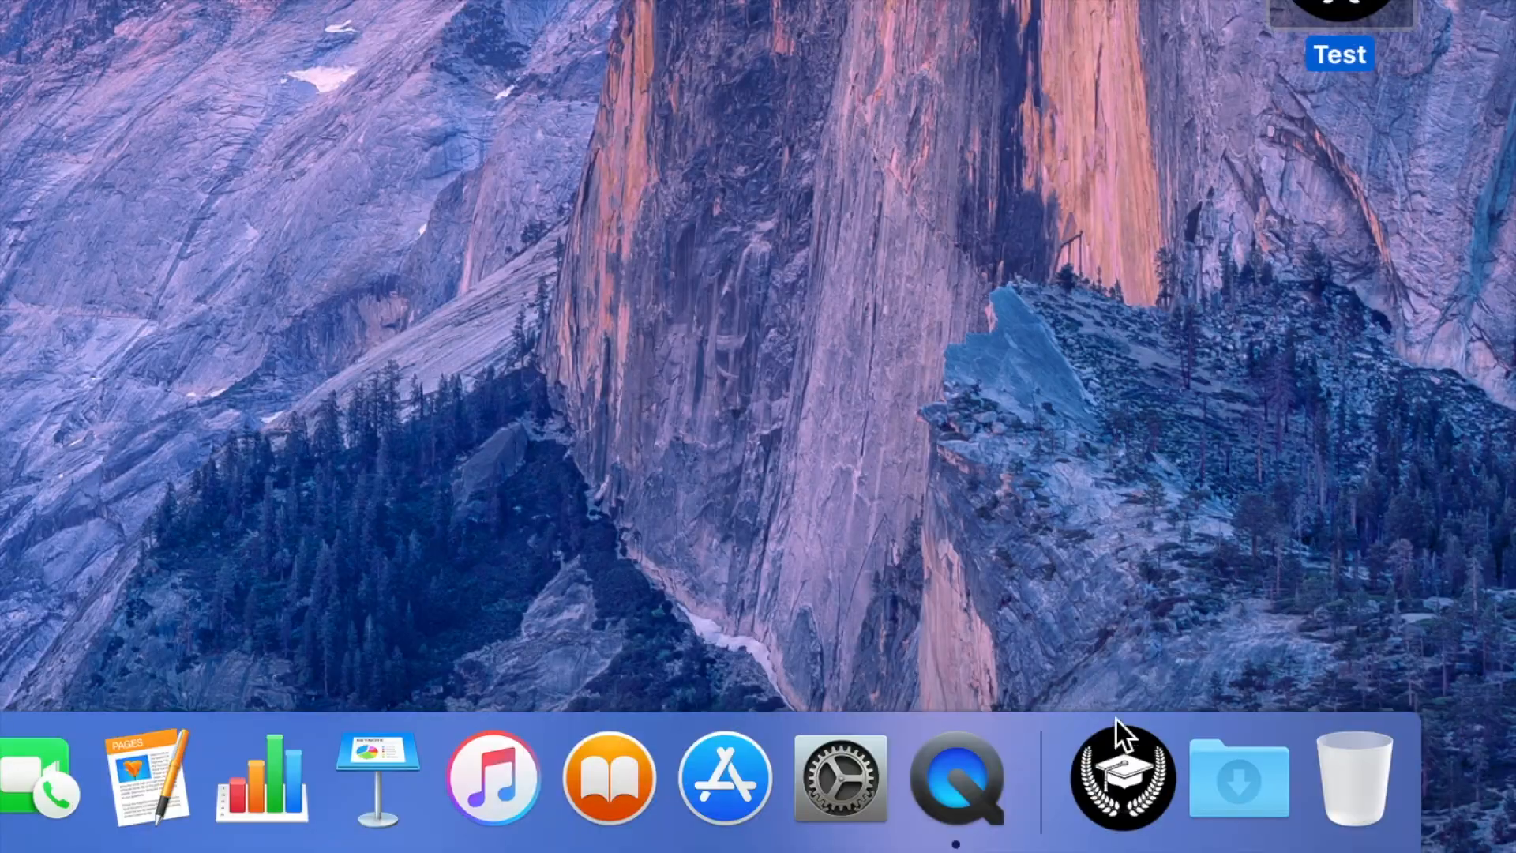
Step: Open Subject 1 from the Test stack in Finder, then open the Universitetet stack
left_click(1120, 779)
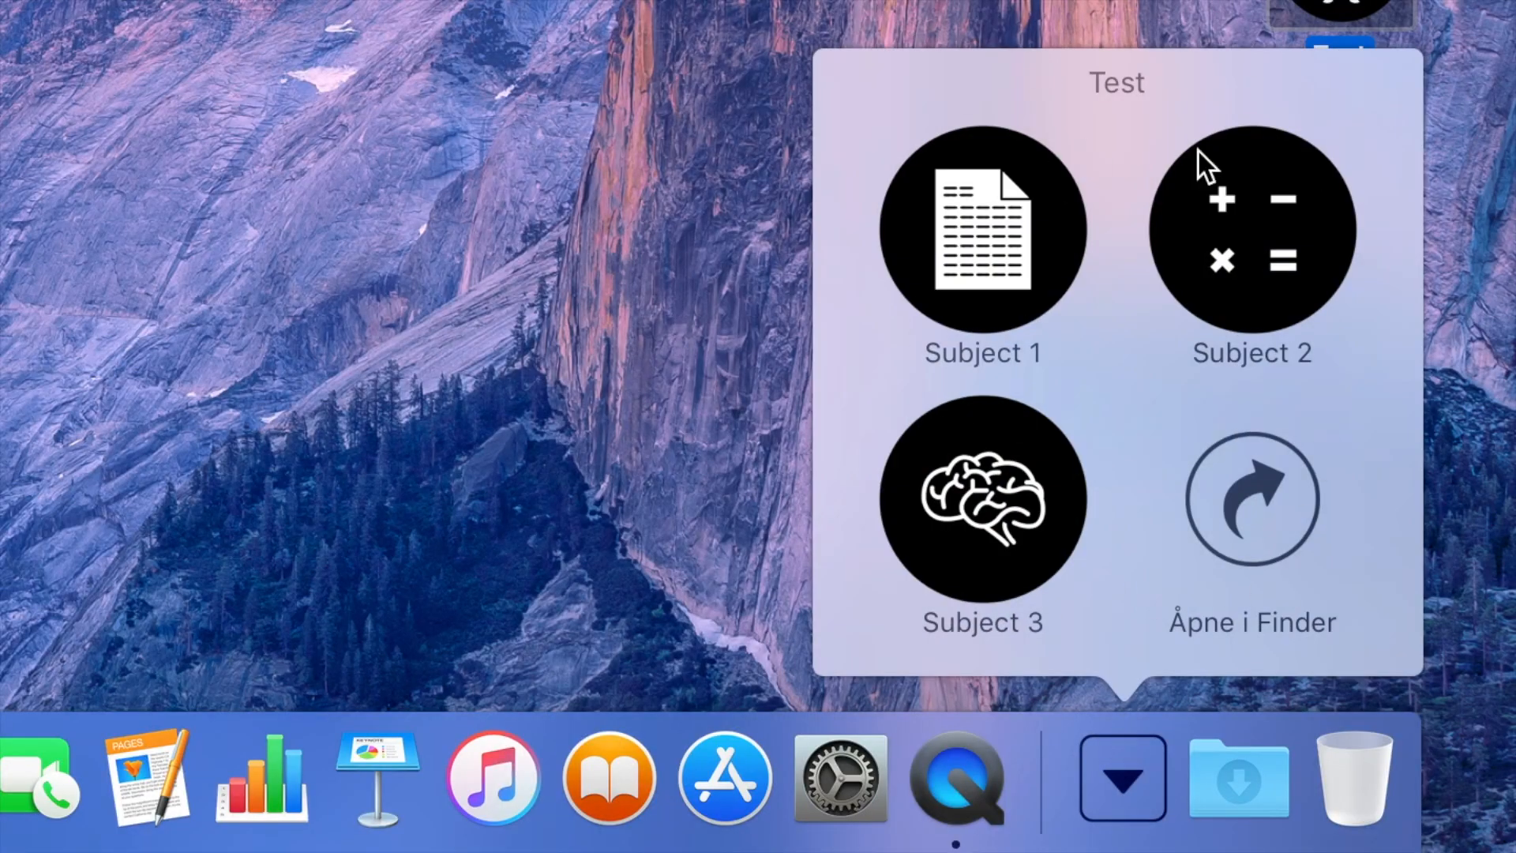
left_click(981, 229)
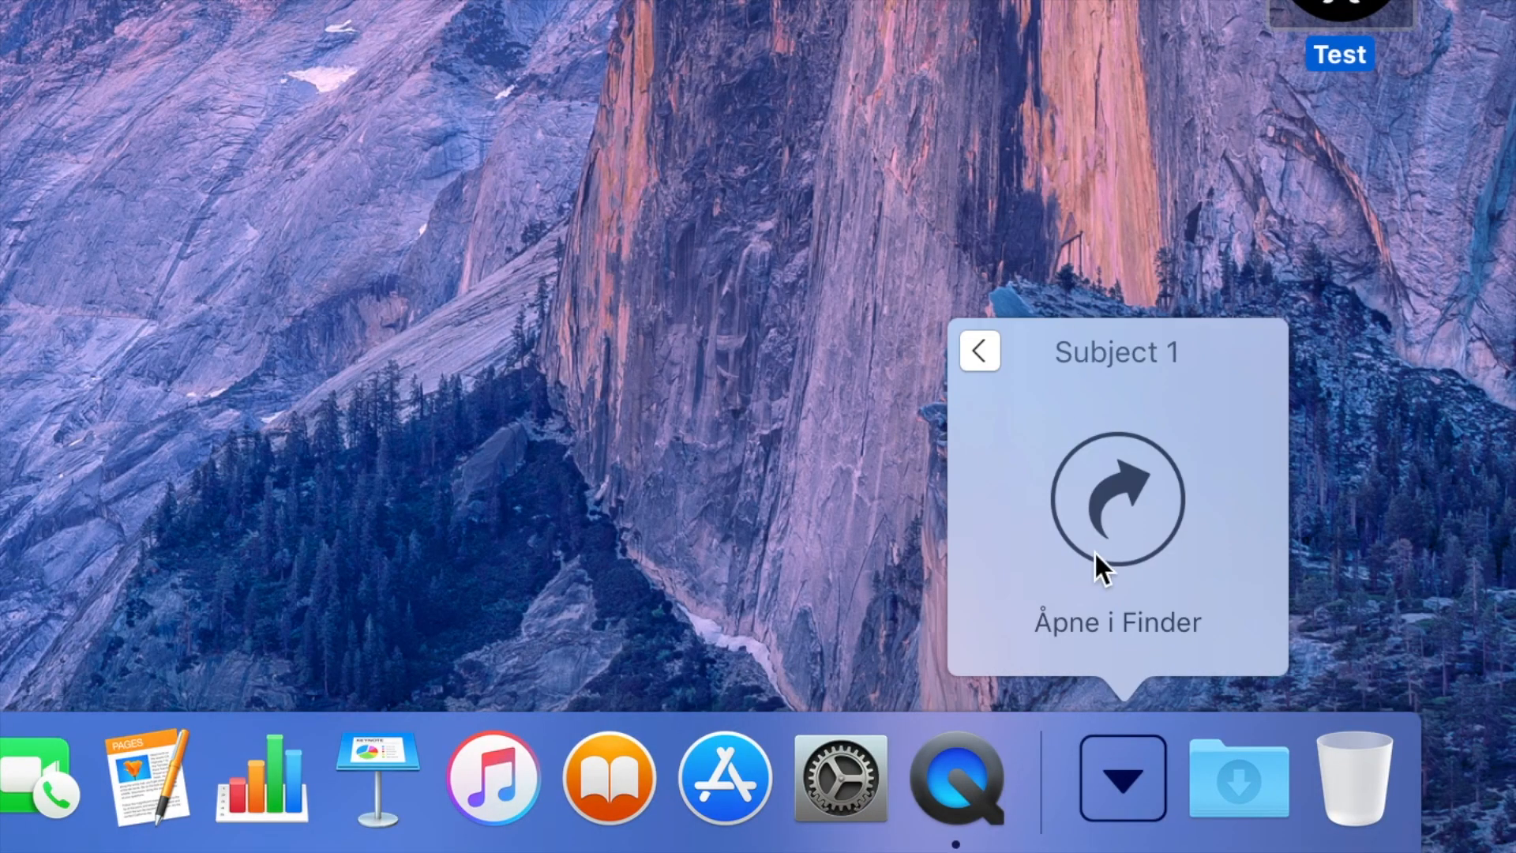
left_click(1116, 499)
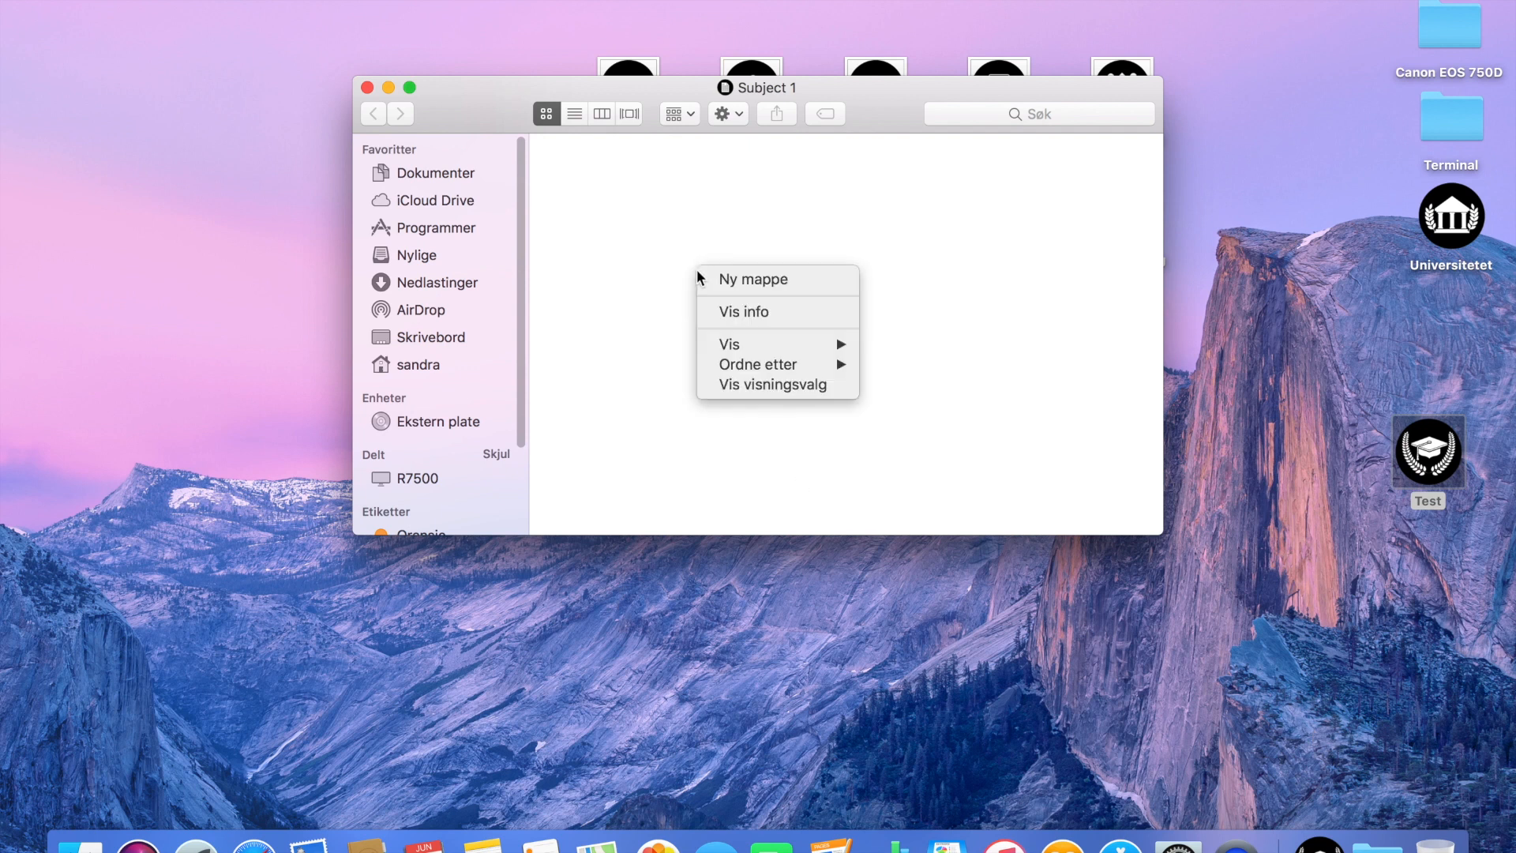
left_click(754, 279)
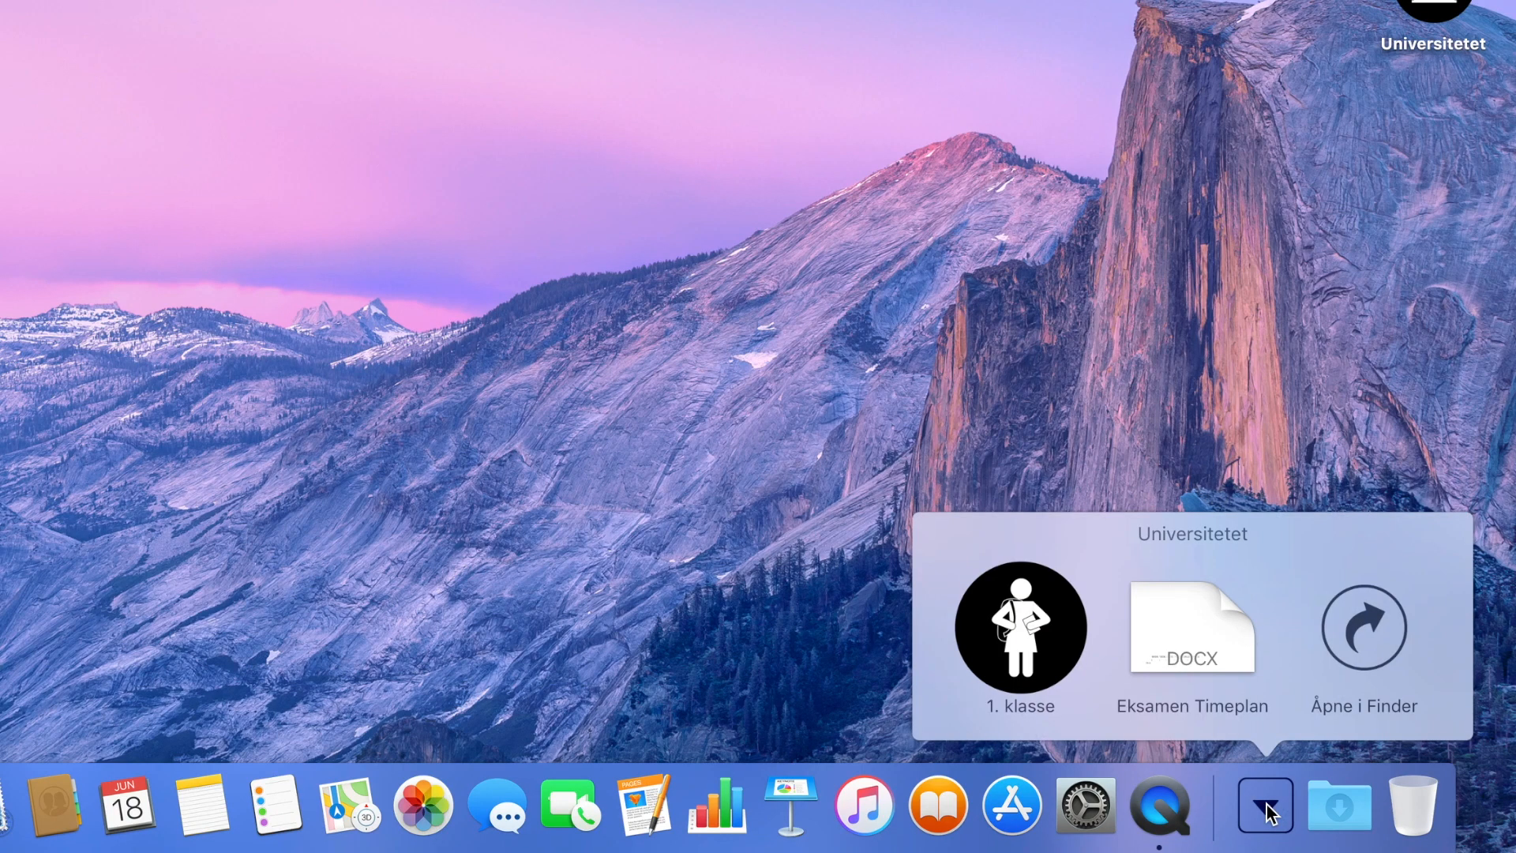
Step: Browse into the 1. klasse folder in the Universitetet stack
left_click(1020, 626)
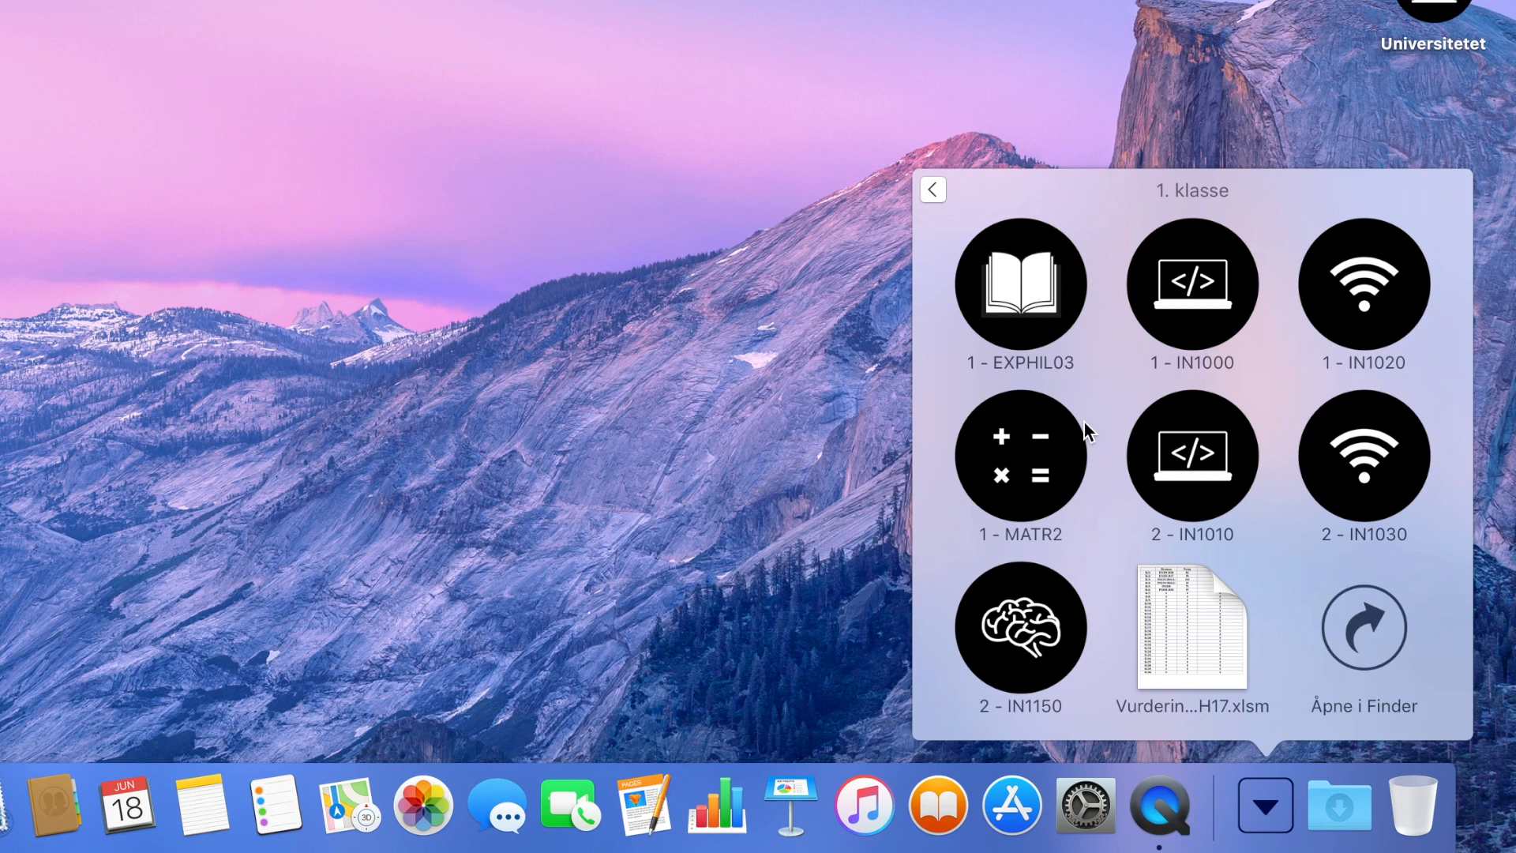
mouse_move(1077, 724)
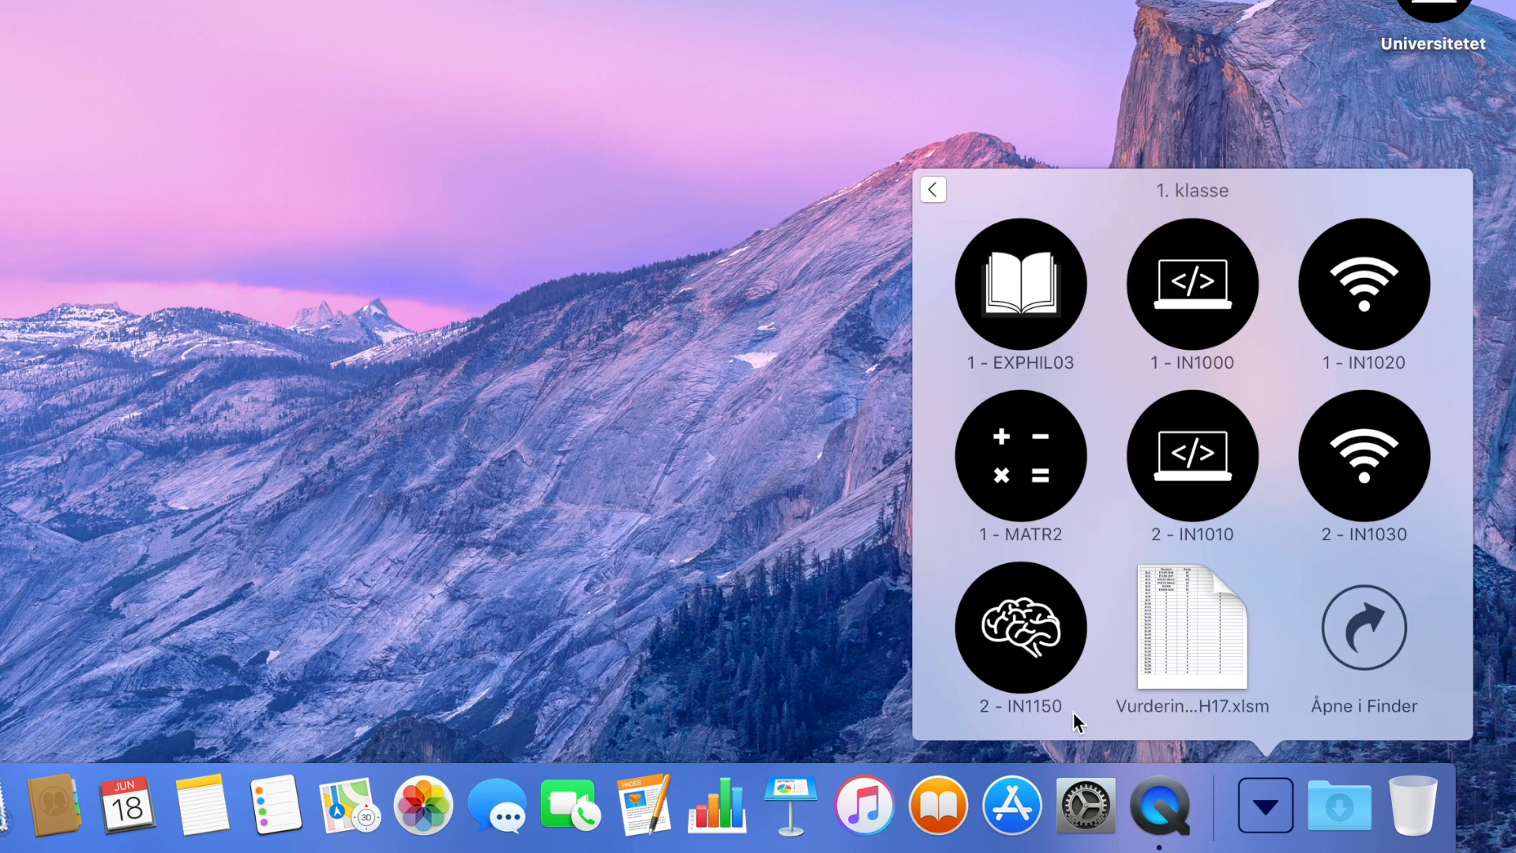
mouse_move(1364, 198)
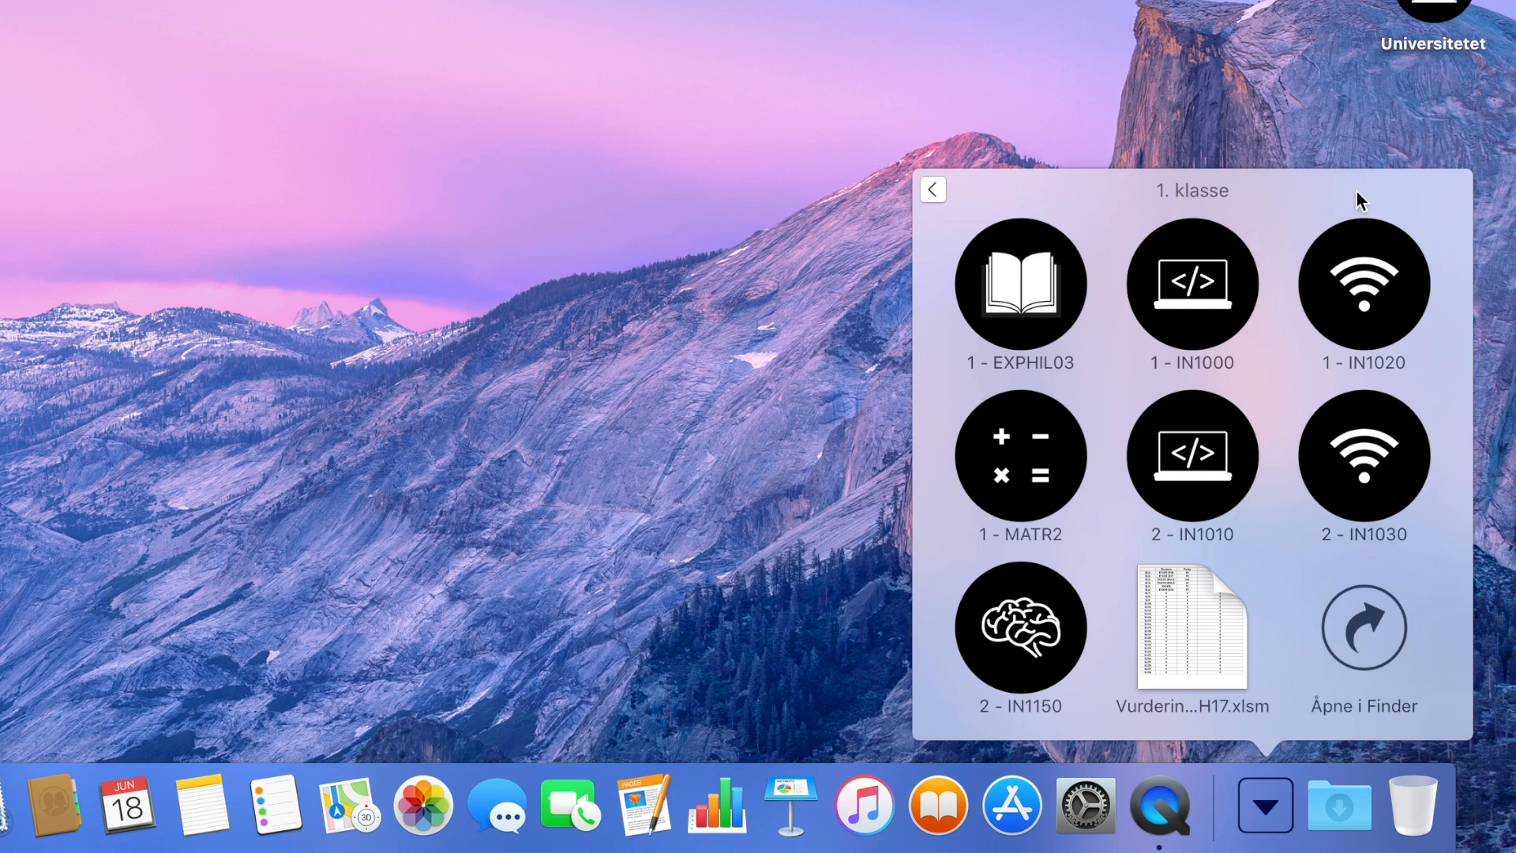
mouse_move(999, 337)
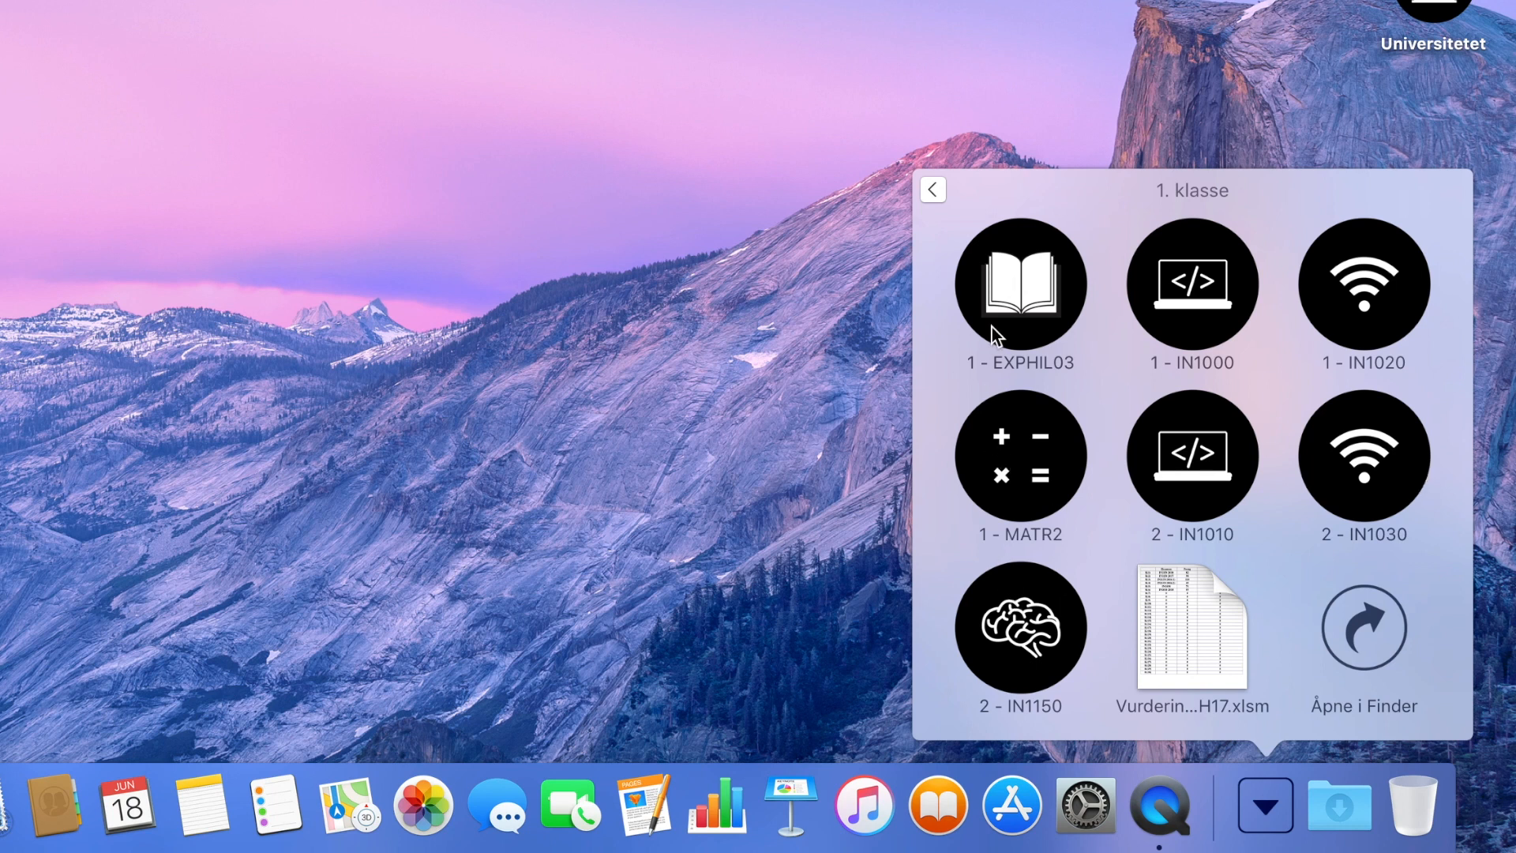
mouse_move(1203, 305)
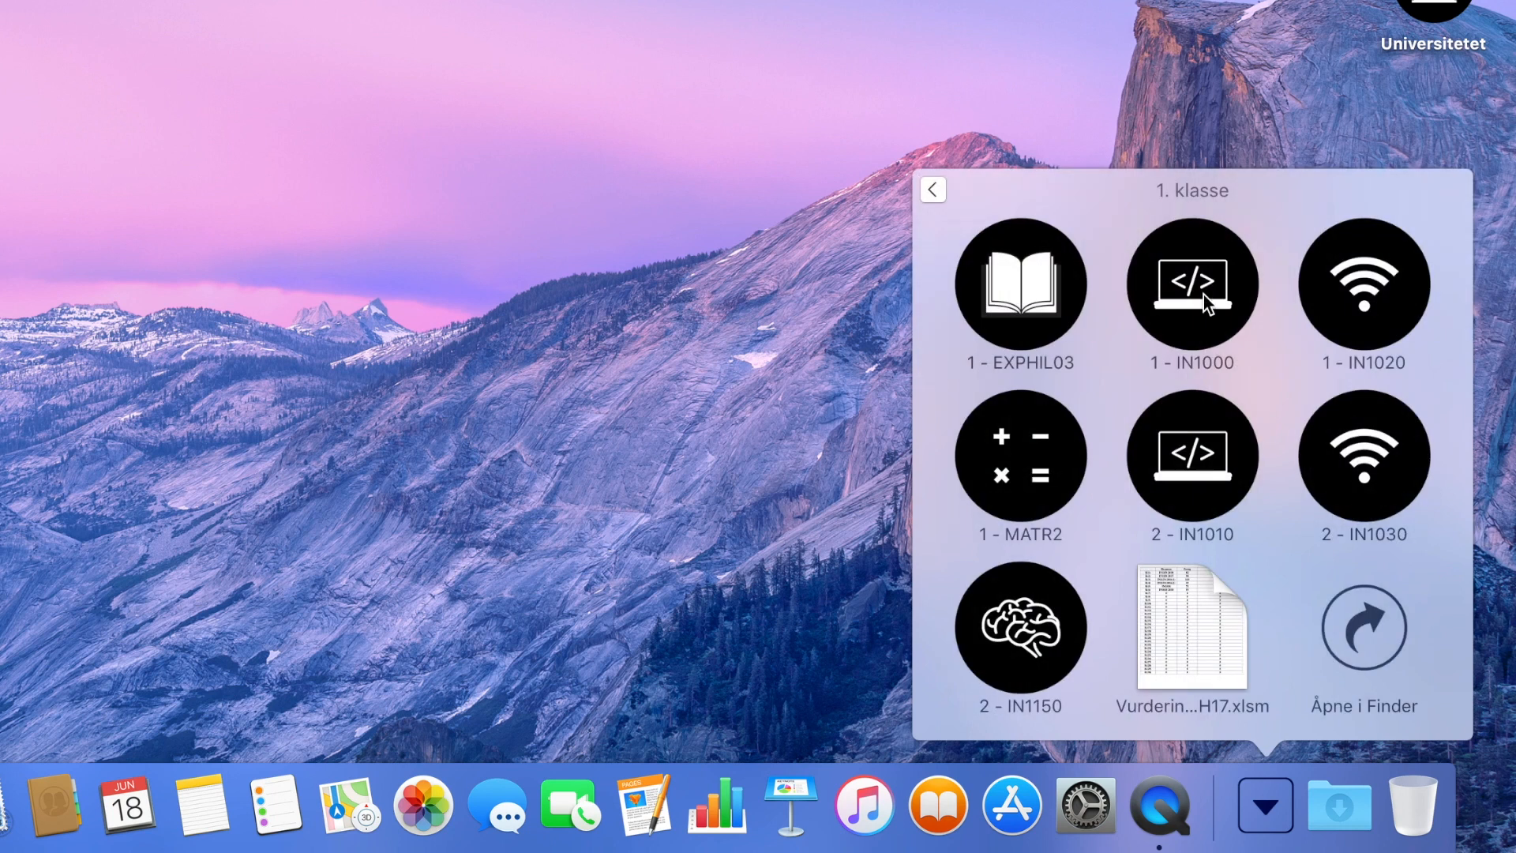
mouse_move(936, 371)
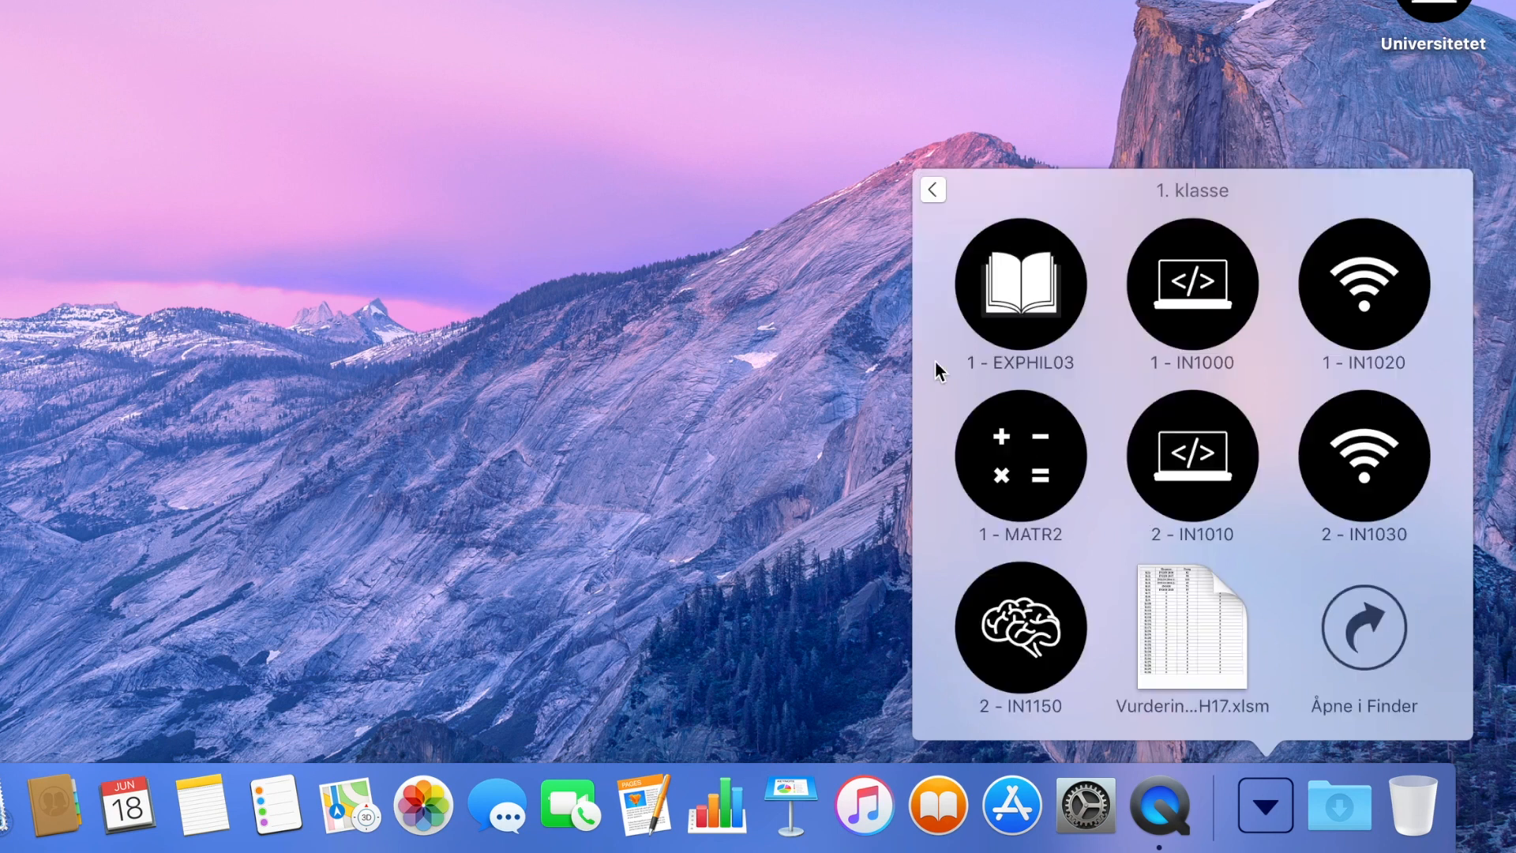
mouse_move(1315, 388)
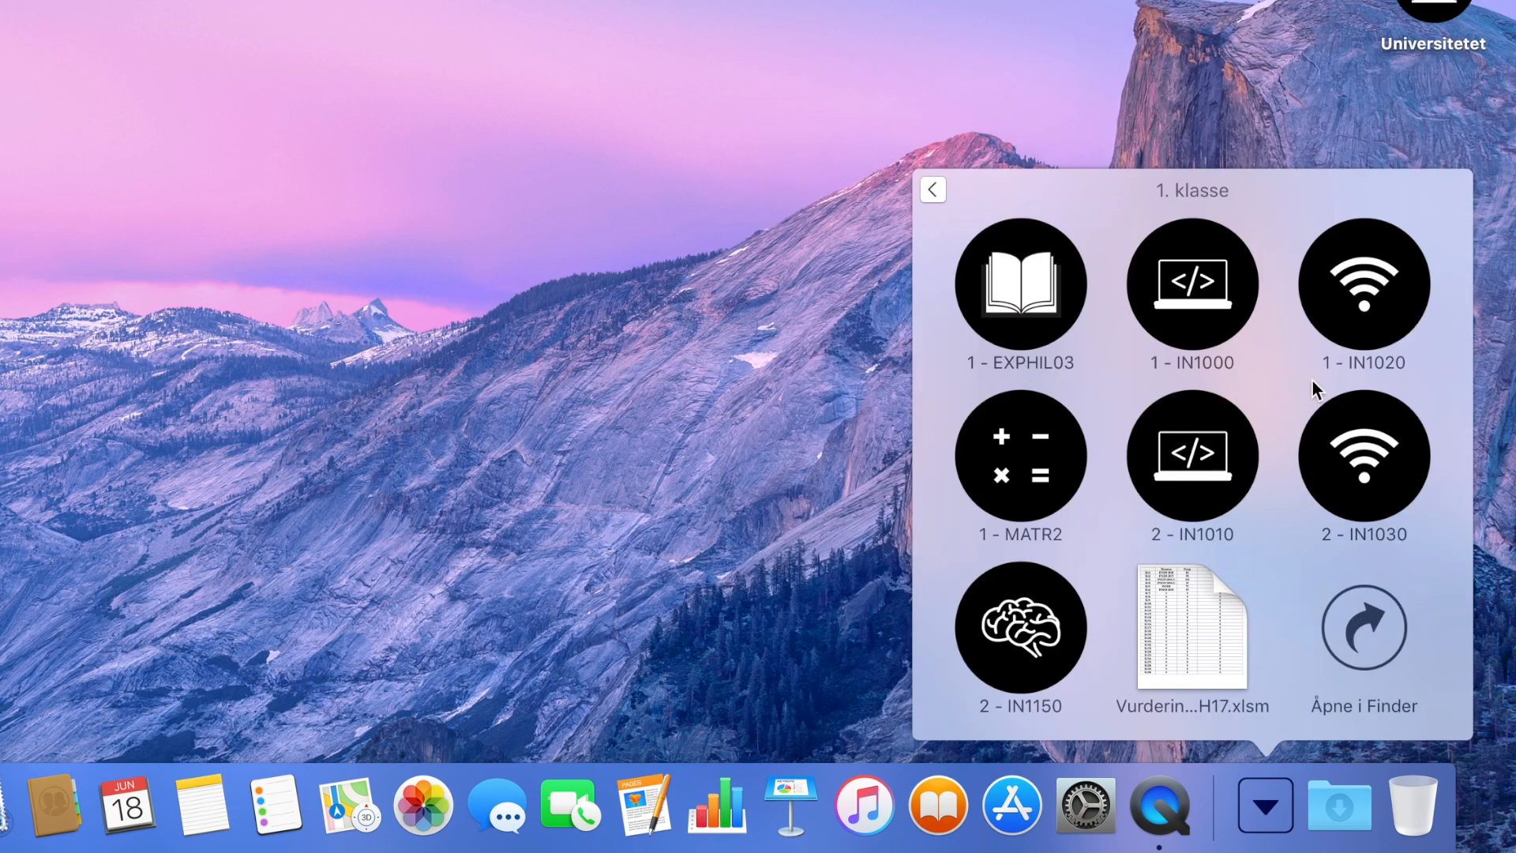